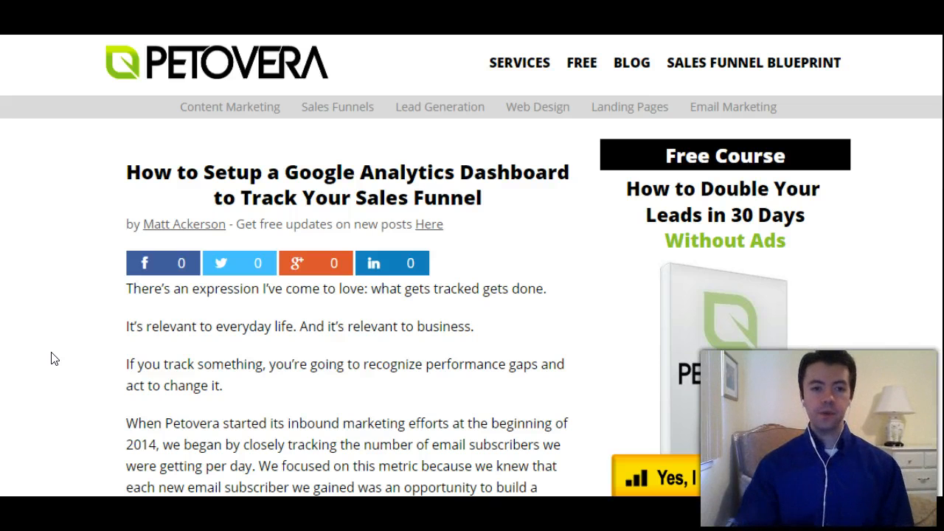
mouse_move(144, 357)
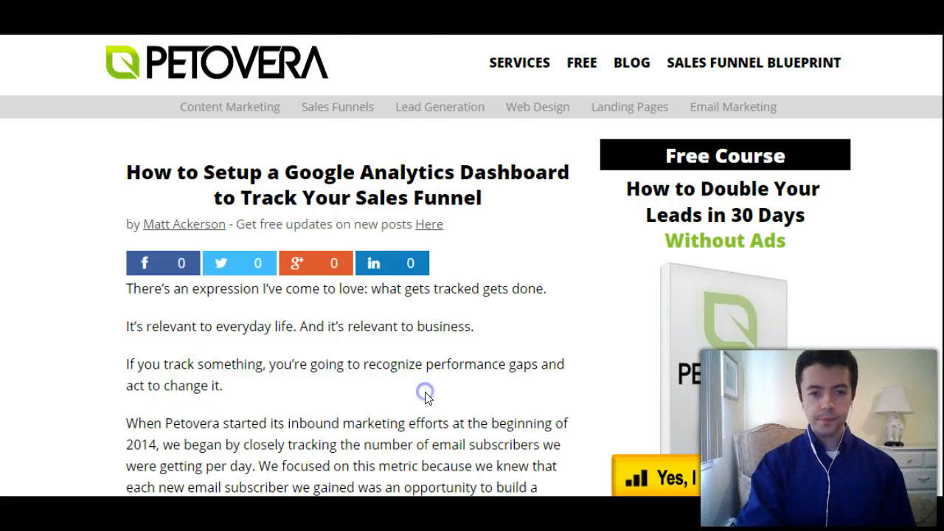
Scroll the article down to the 'How do you setup the tracking' heading
scroll("down", 3)
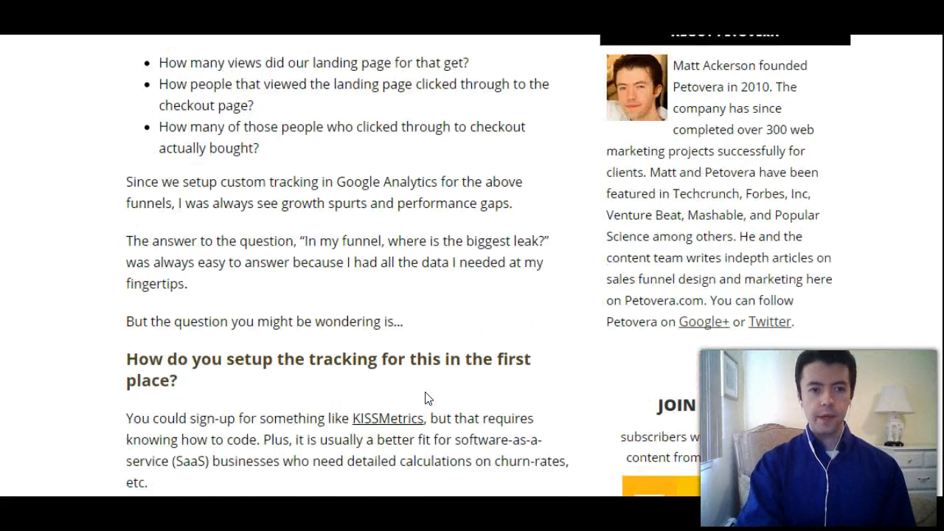
scroll("down", 3)
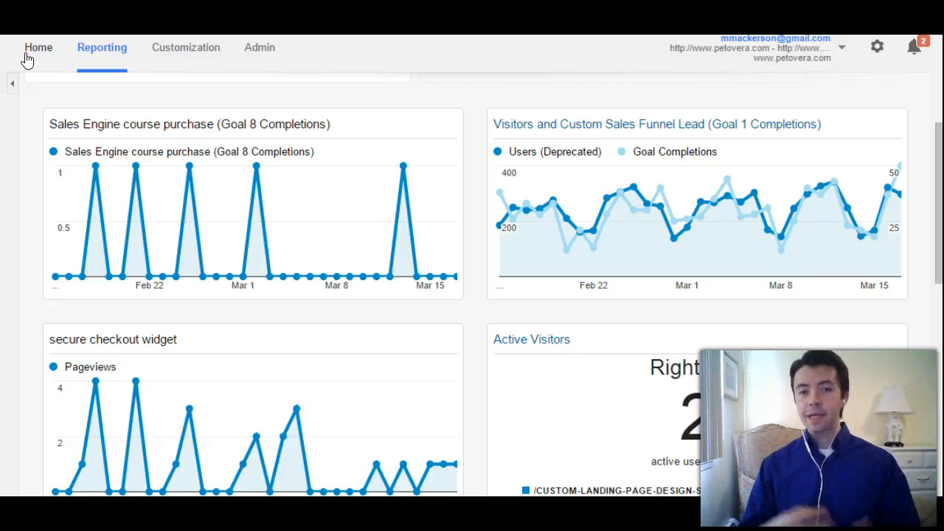
mouse_move(190, 81)
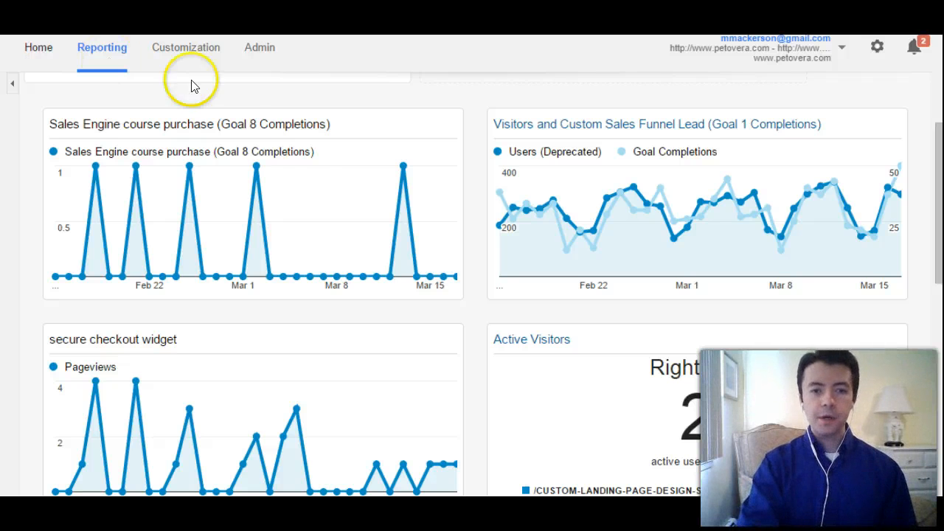
mouse_move(255, 184)
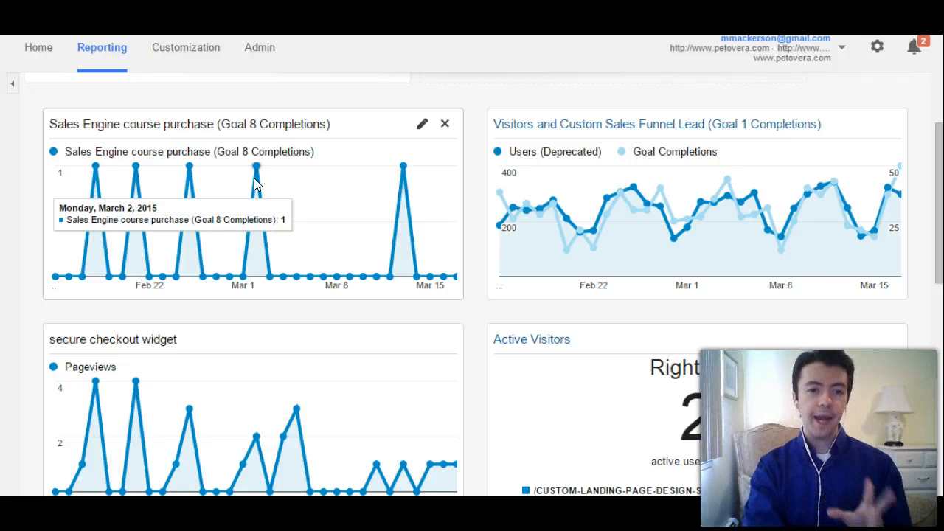
mouse_move(334, 207)
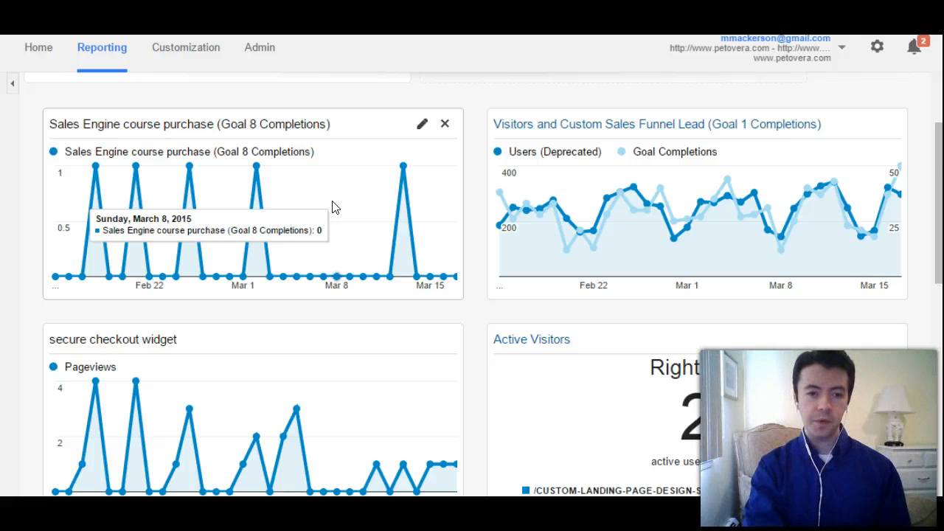
scroll("down", 3)
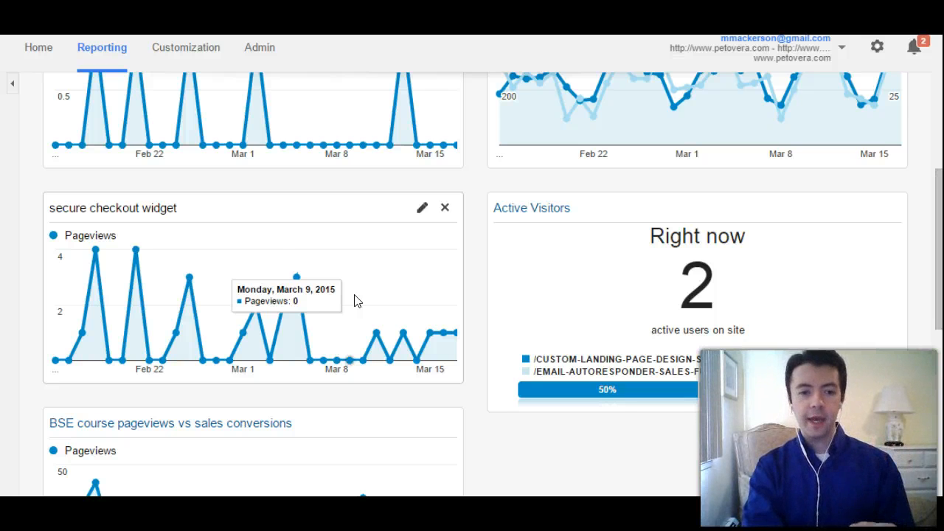
scroll("down", 3)
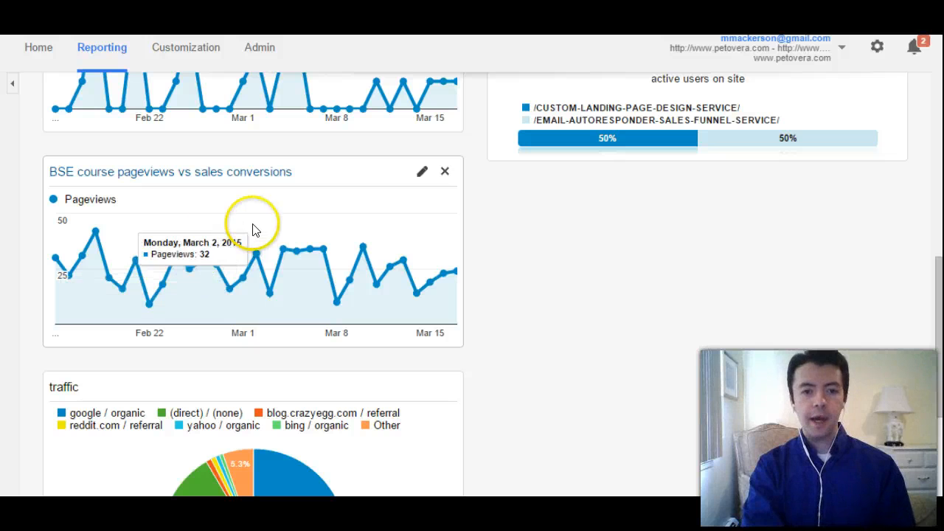
mouse_move(350, 249)
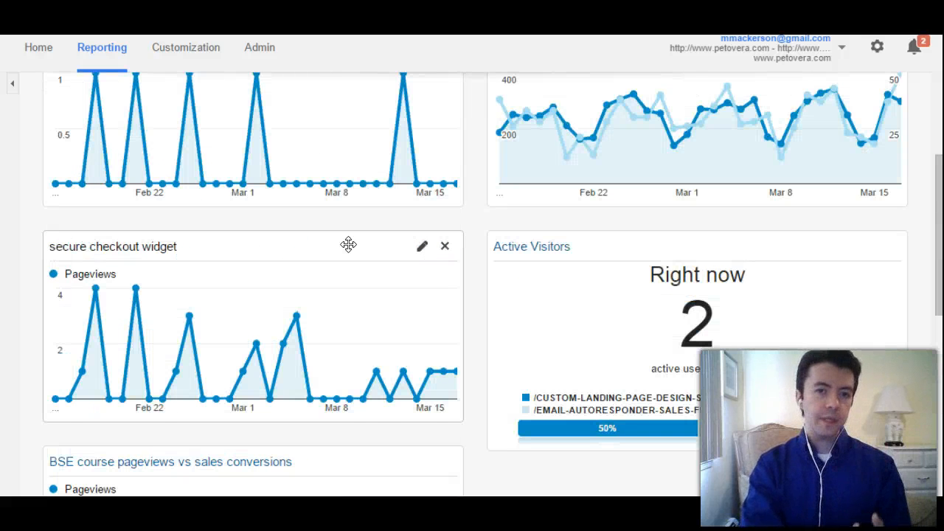
scroll("down", 3)
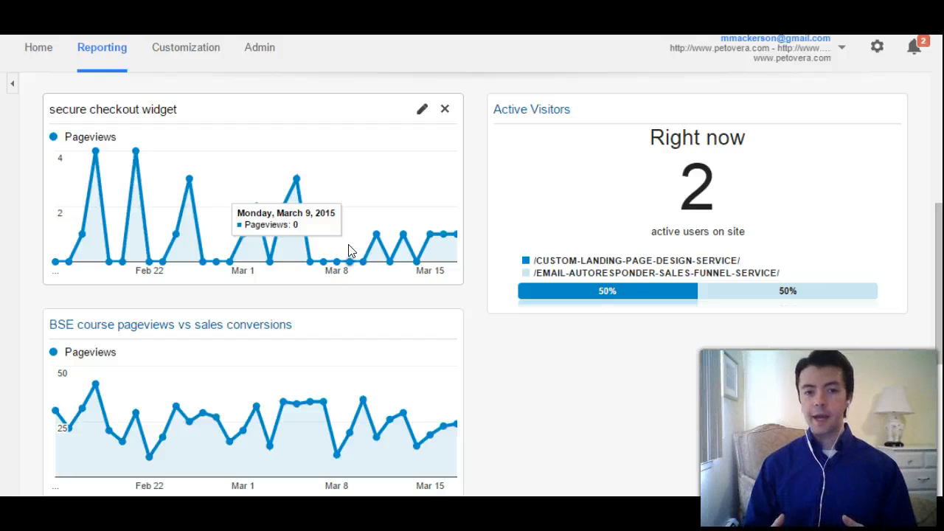
mouse_move(298, 406)
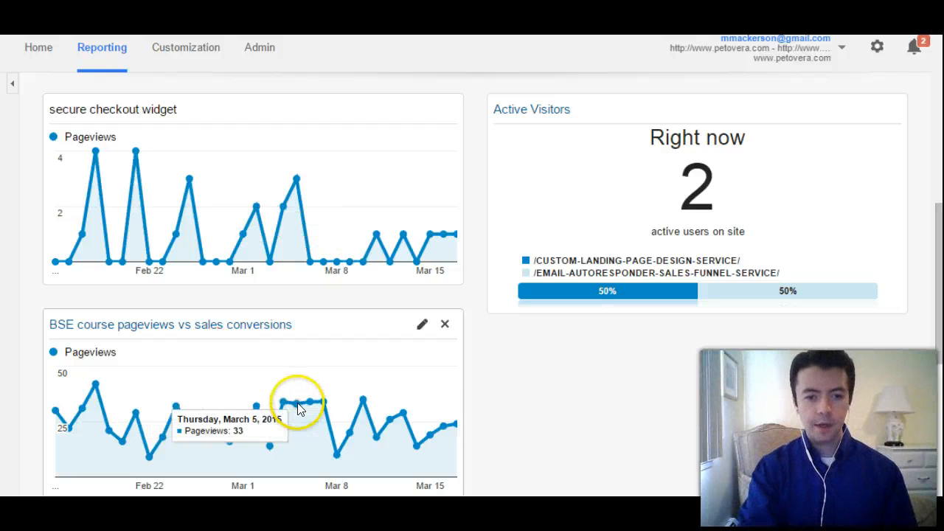
mouse_move(308, 406)
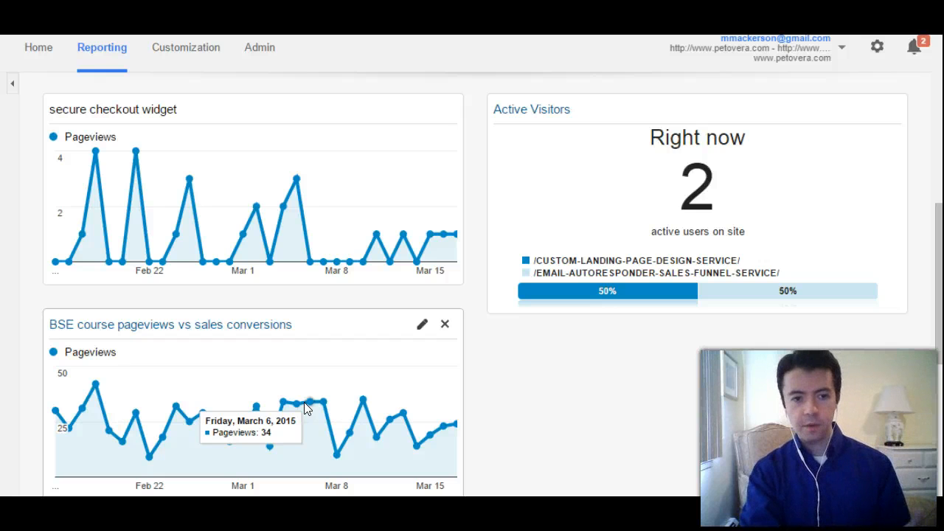
scroll("up", 3)
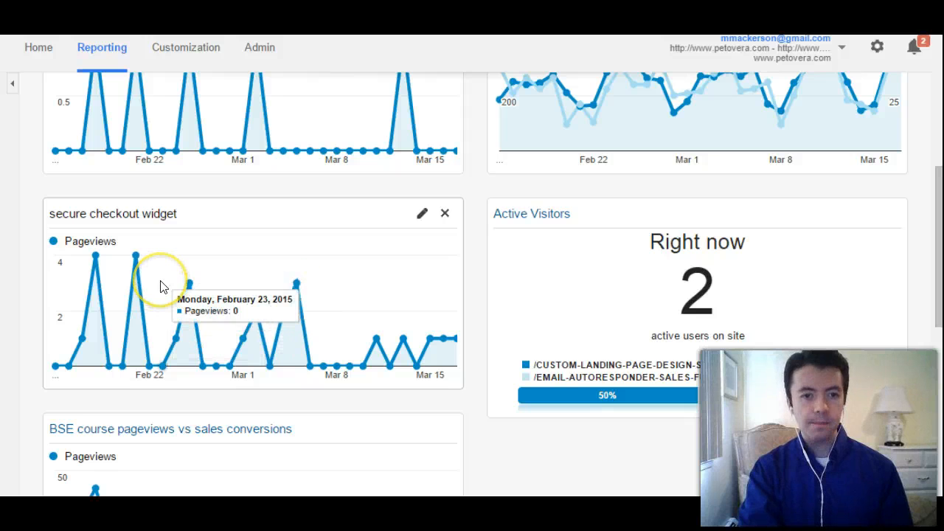
mouse_move(84, 283)
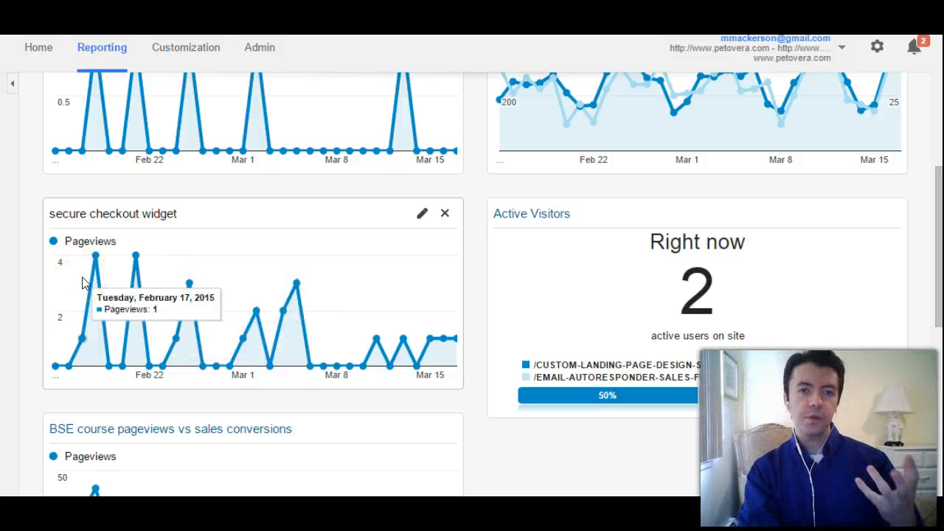
Scroll up and down through the Petovera Key Metrics dashboard widgets
scroll("up", 3)
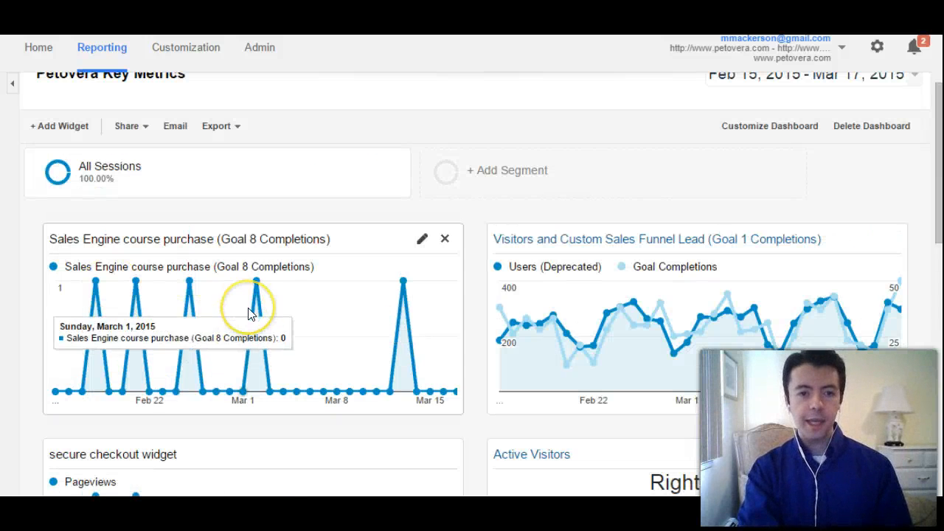
scroll("down", 3)
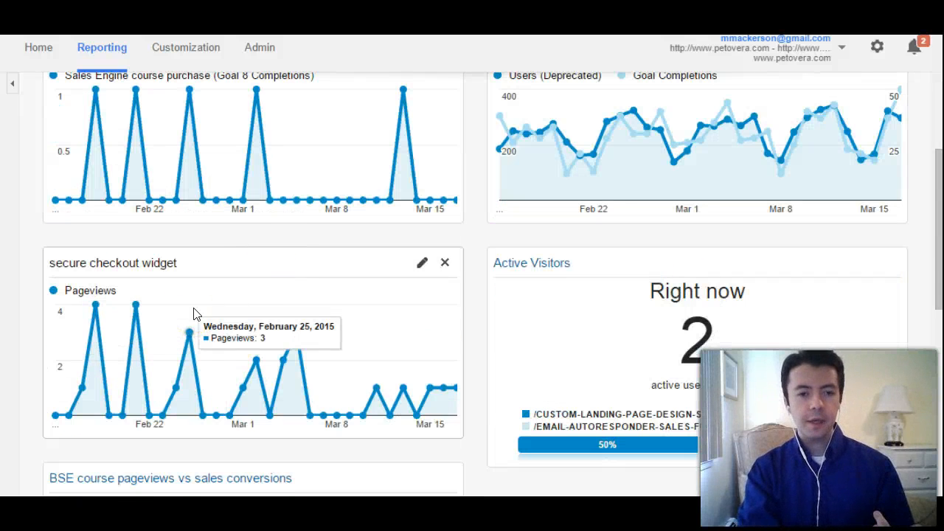
mouse_move(330, 199)
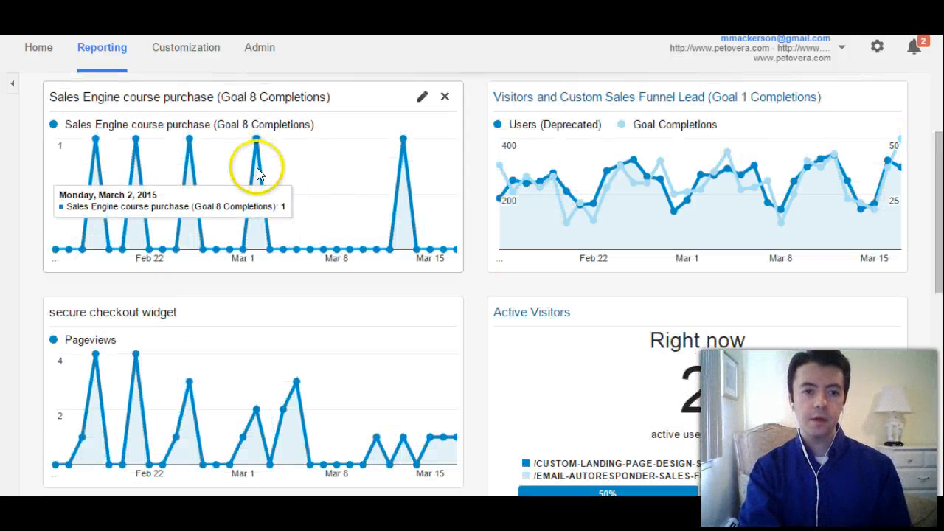
mouse_move(327, 329)
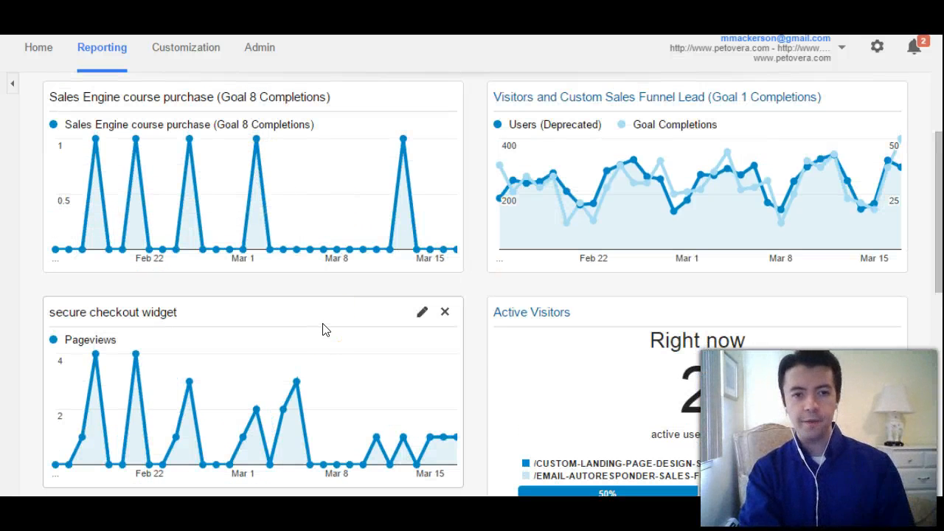
scroll("down", 3)
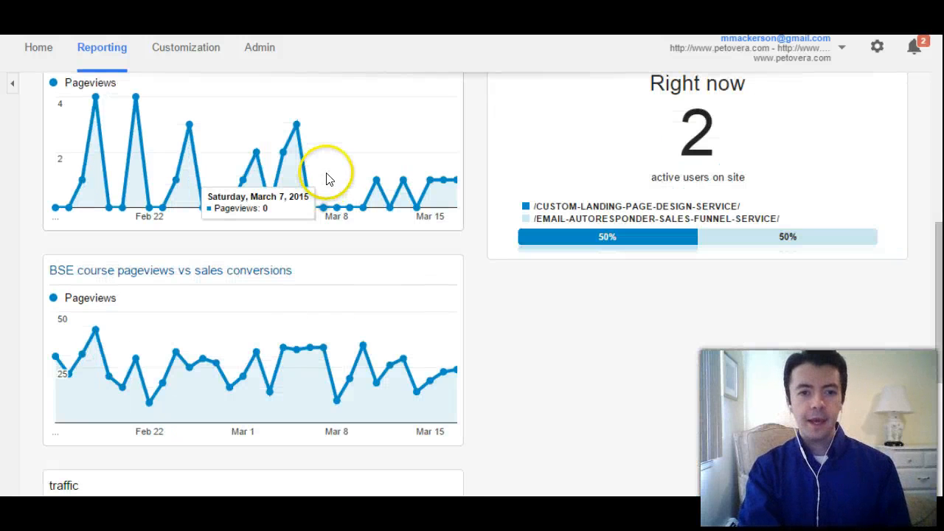
mouse_move(295, 124)
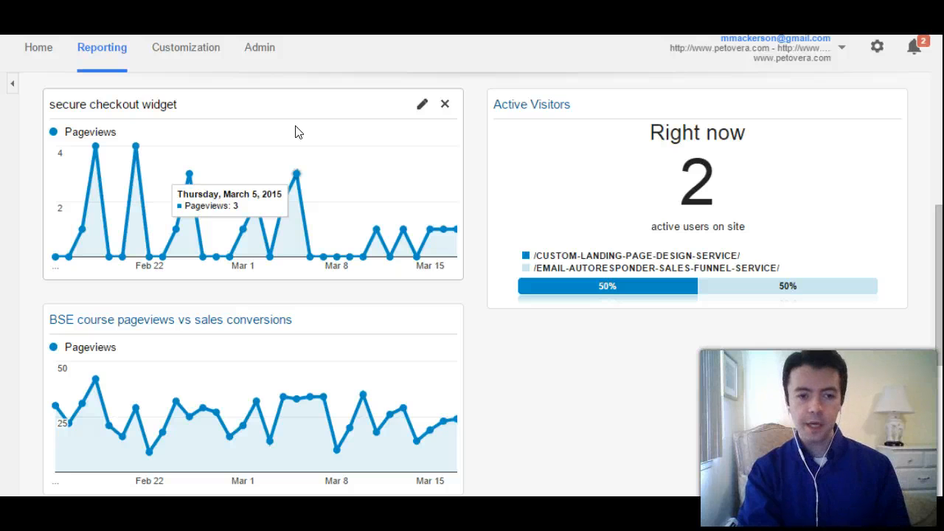
mouse_move(309, 412)
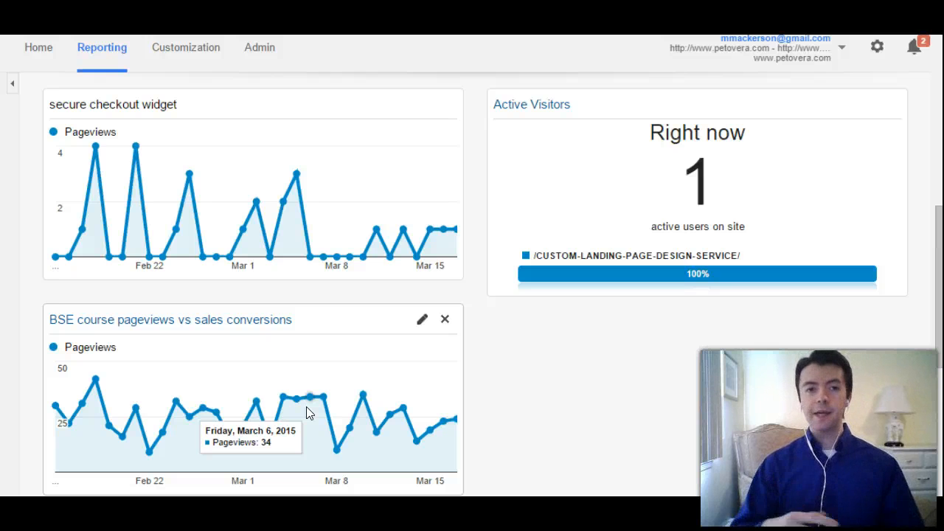
scroll("up", 3)
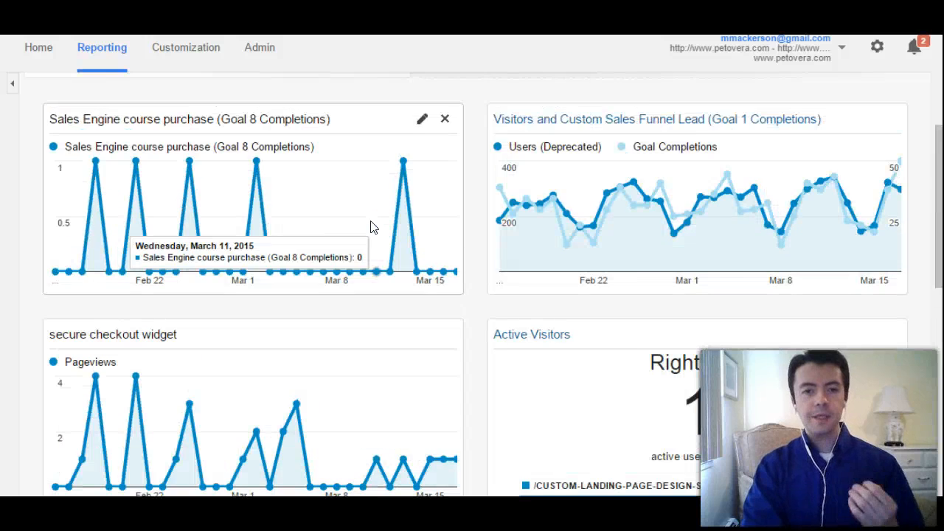
scroll("down", 3)
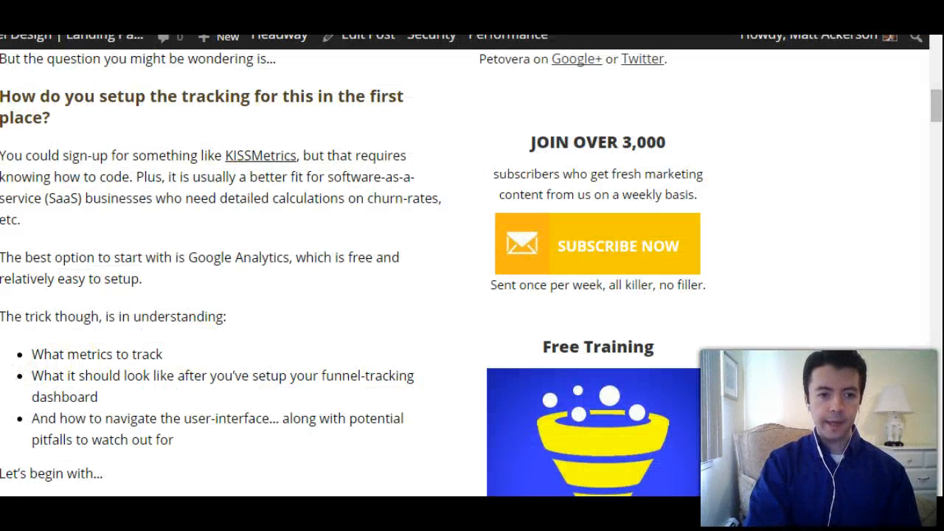
Scroll the post down to the example custom funnel dashboard screenshot
scroll("down", 3)
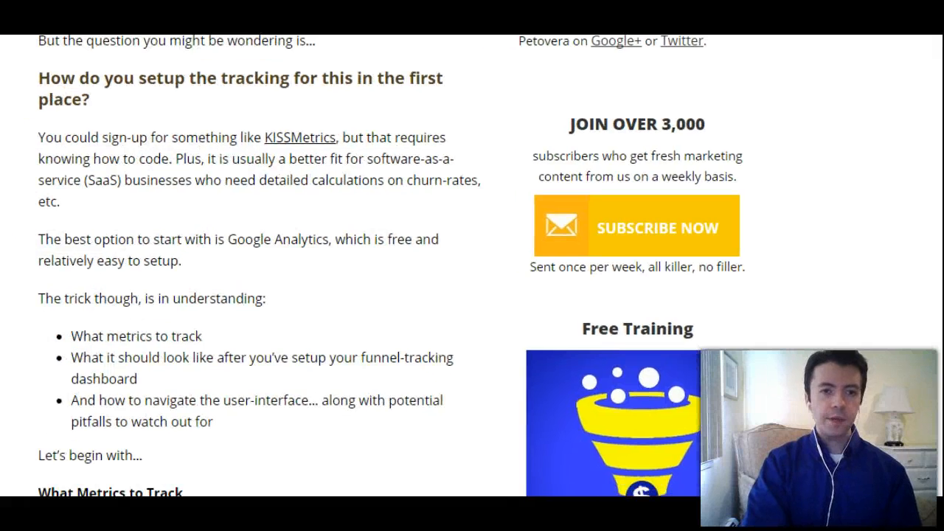
scroll("down", 3)
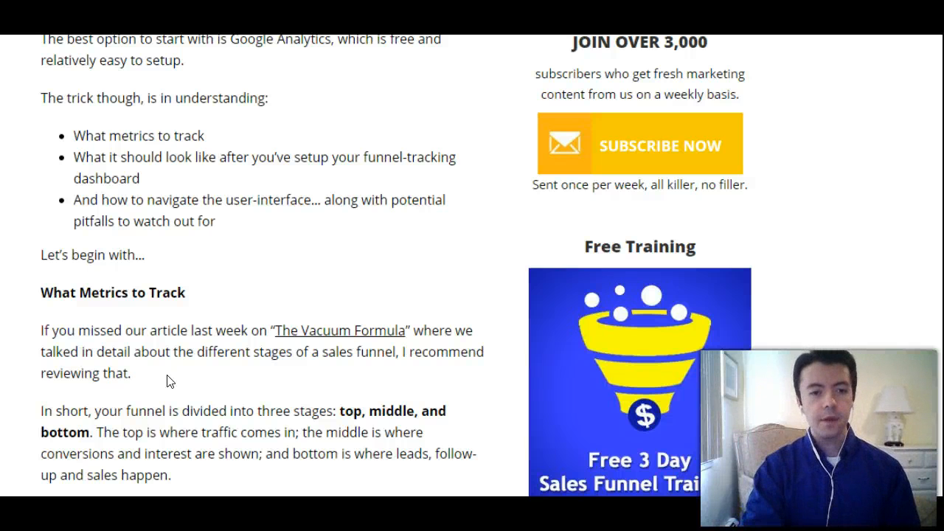
scroll("down", 3)
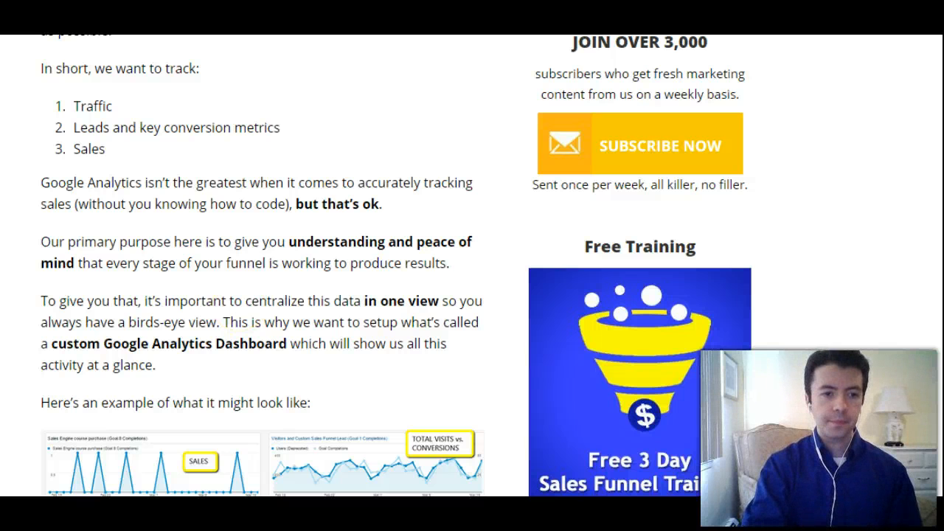
scroll("down", 3)
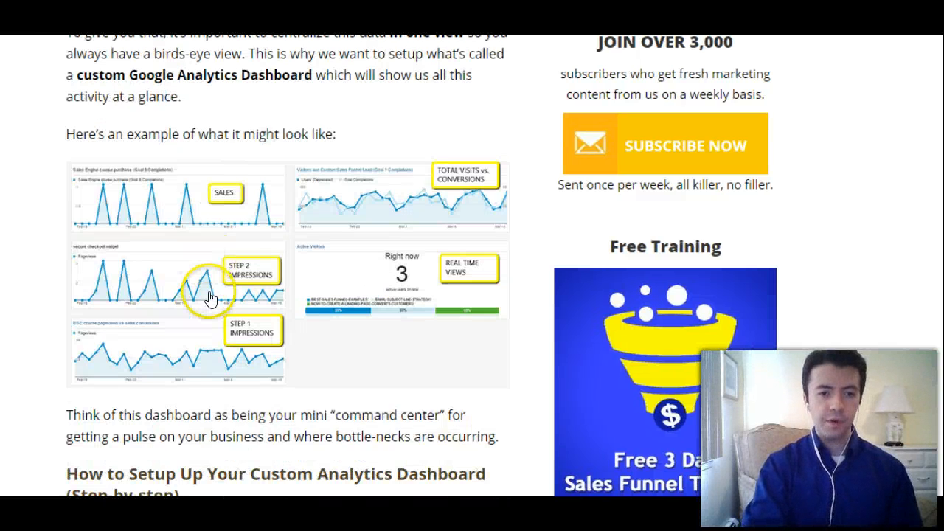
scroll("down", 3)
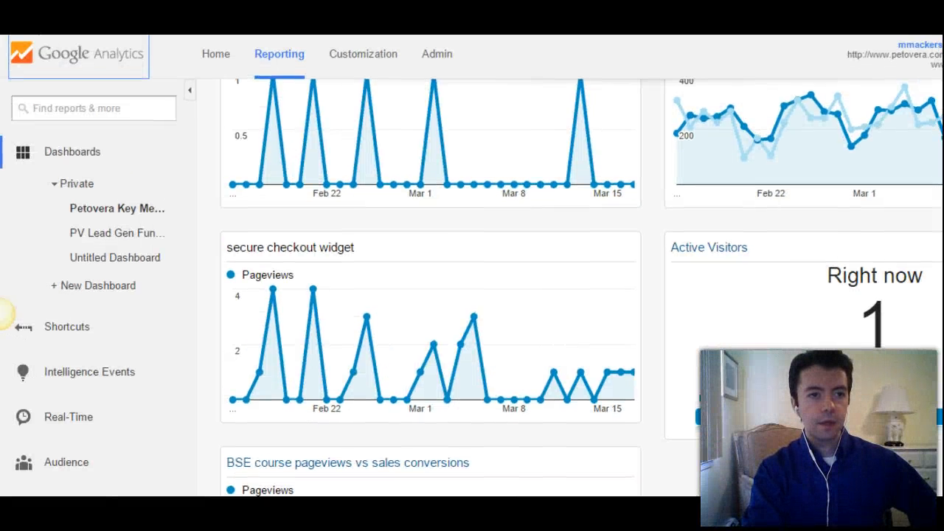
mouse_move(233, 176)
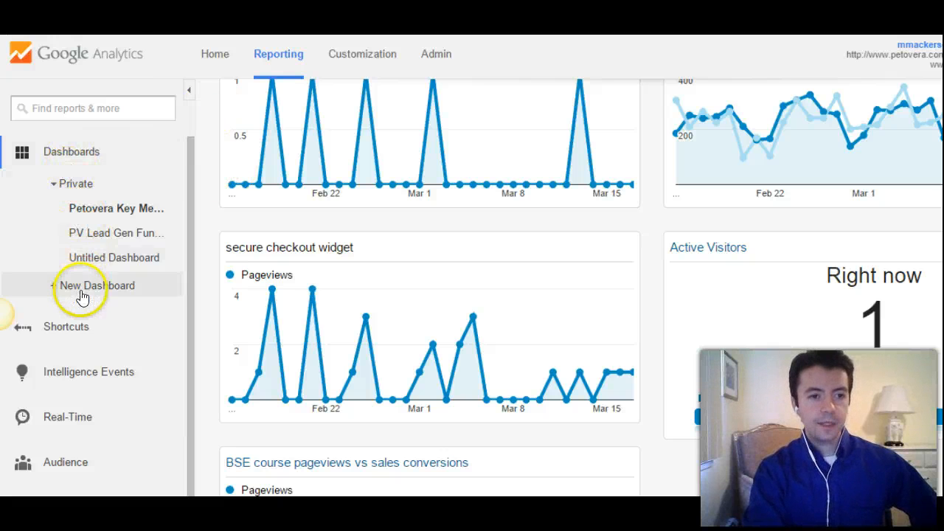
Start a new dashboard from the sidebar and create it as Untitled Dashboard
left_click(97, 285)
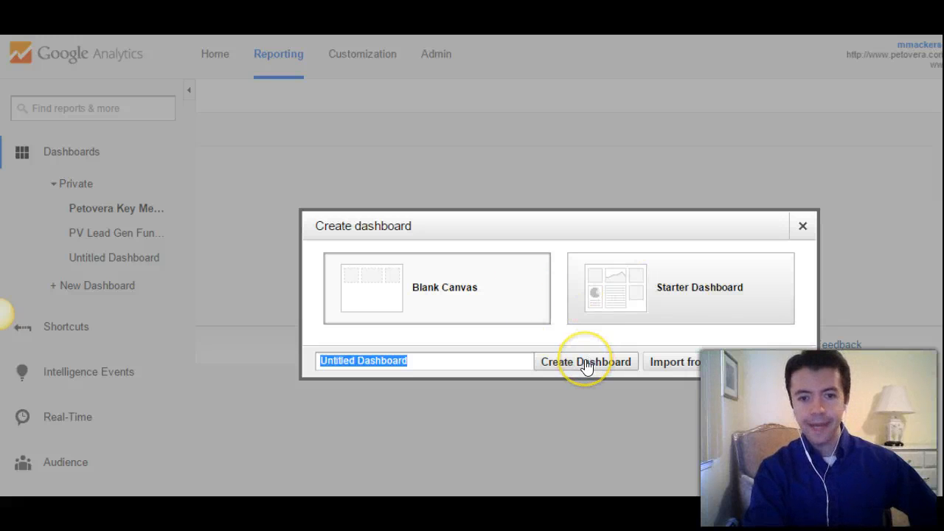
left_click(585, 361)
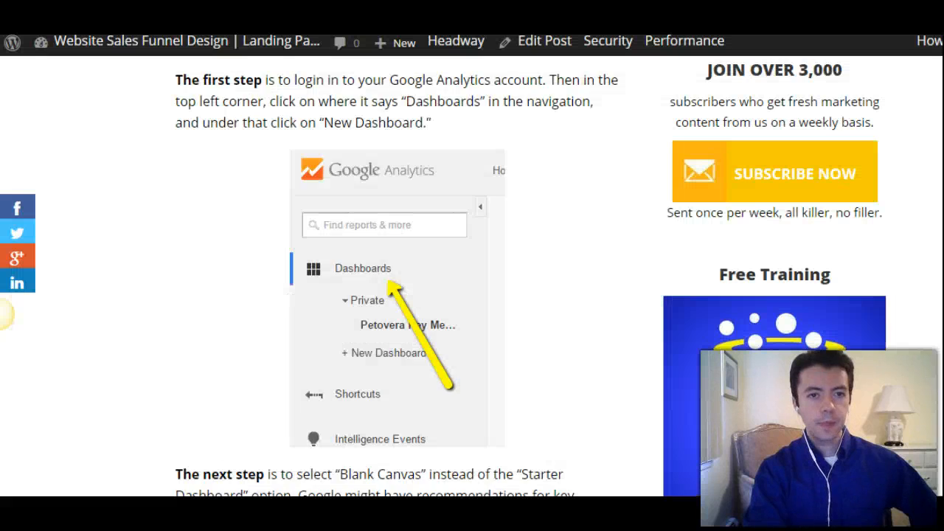
Scroll past the Widget Settings and pageviews steps to the funnel questions list
scroll("down", 3)
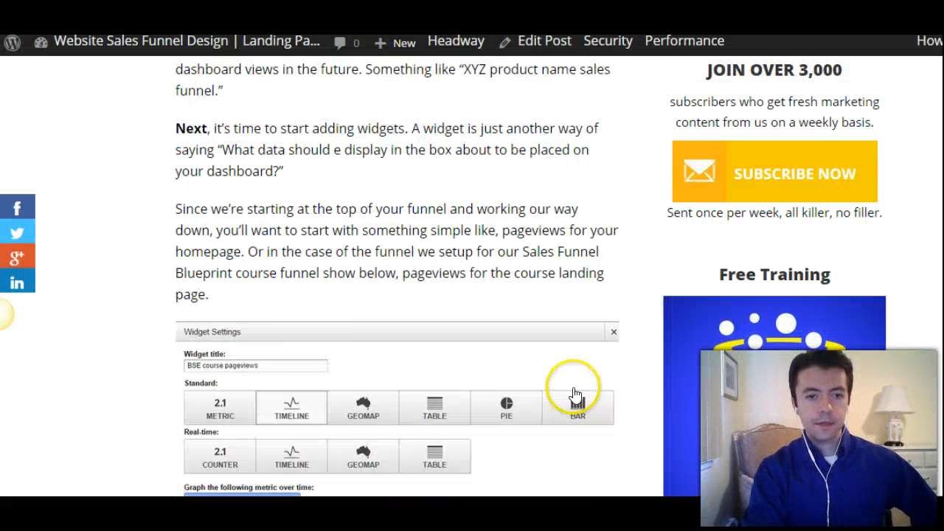
scroll("down", 3)
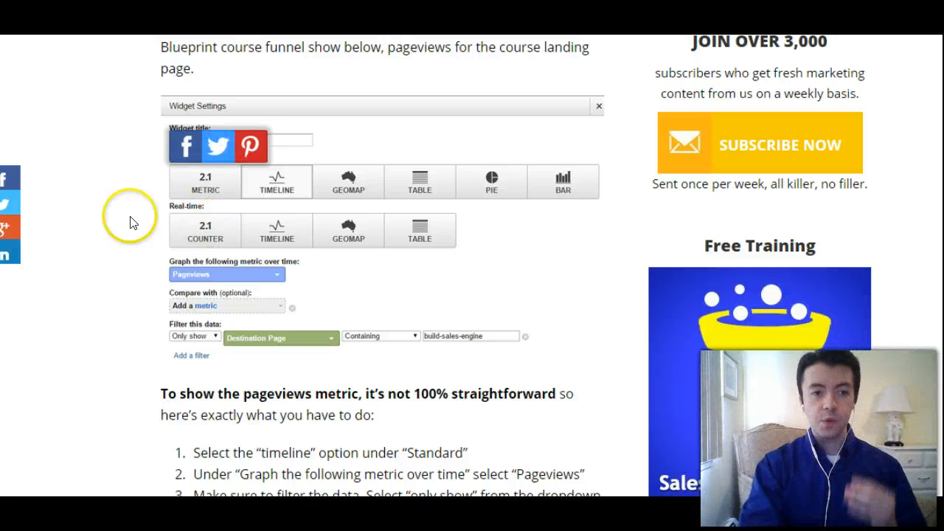
scroll("down", 3)
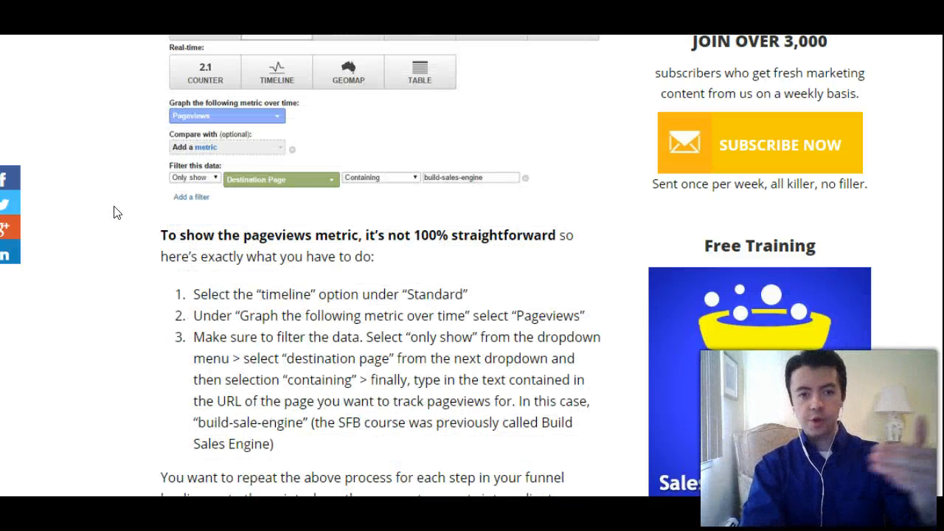
scroll("down", 3)
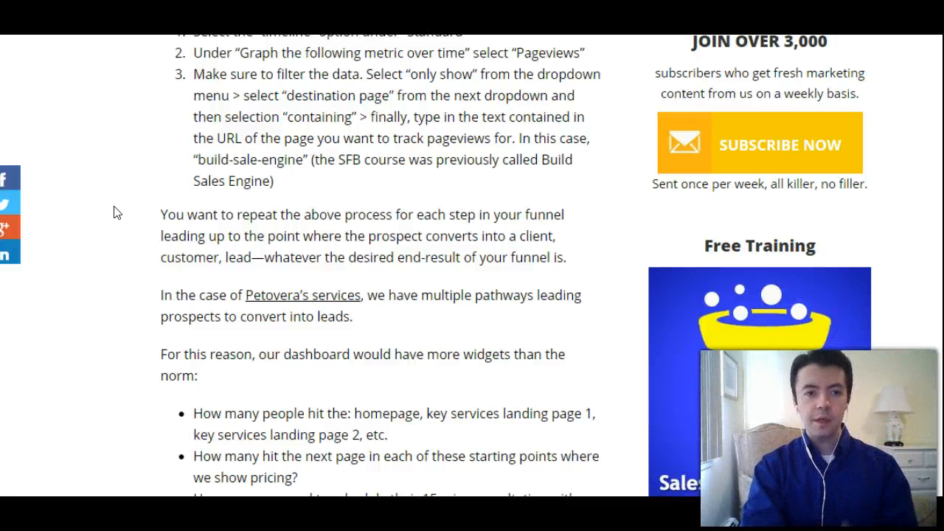
scroll("down", 3)
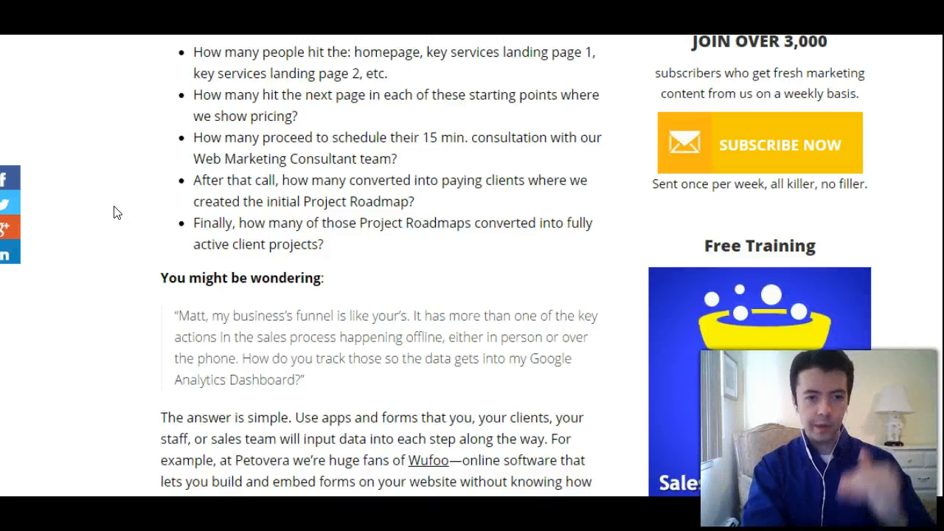
Scroll past the Wufoo offline-tracking advice to the 'Downsides to Tracking' heading
scroll("down", 3)
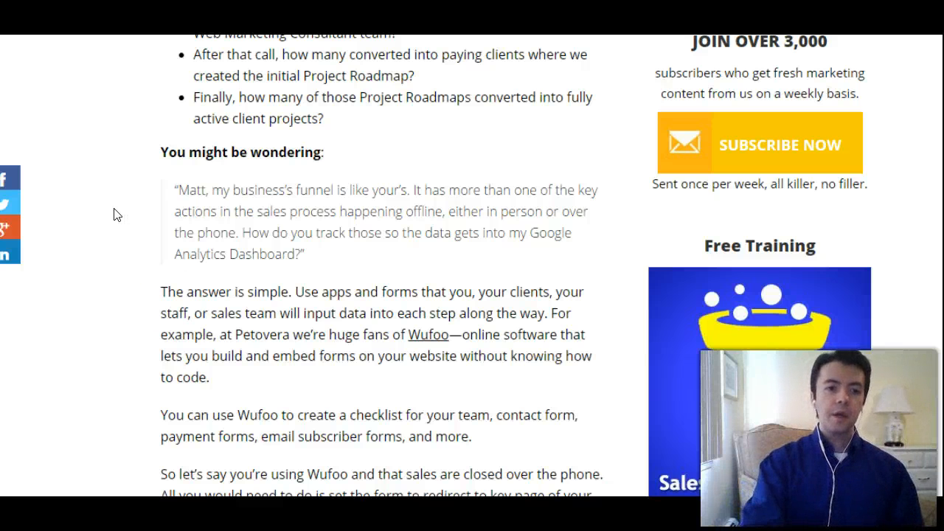
scroll("down", 3)
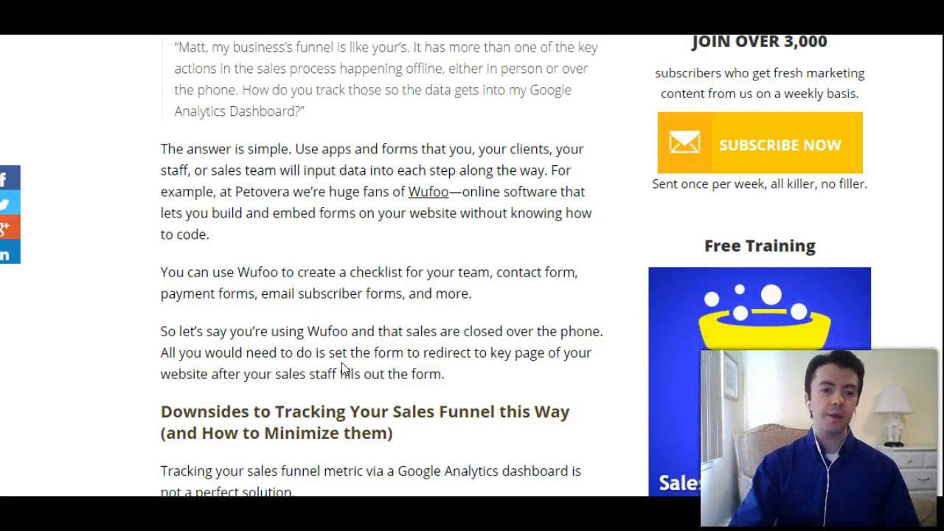
scroll("down", 3)
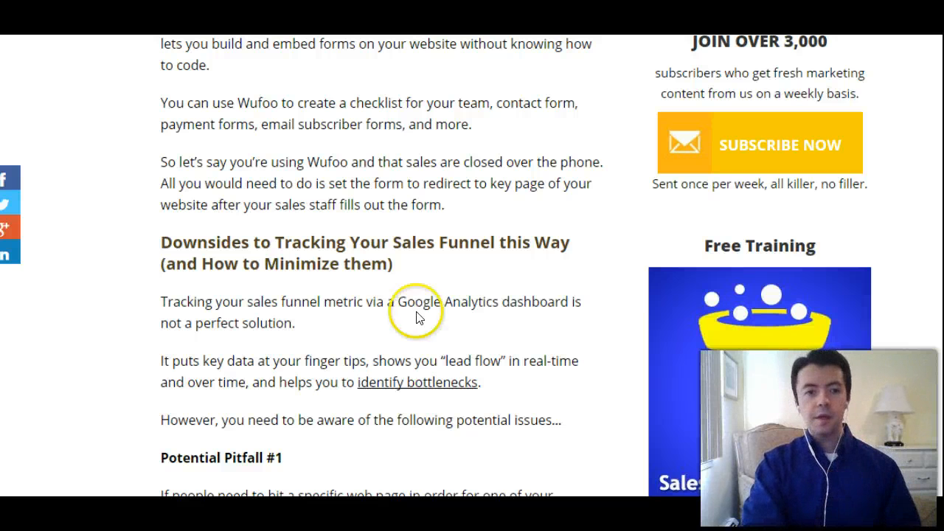
Scroll down to the Potential Pitfall #1 paragraph about counting page visitors
scroll("down", 3)
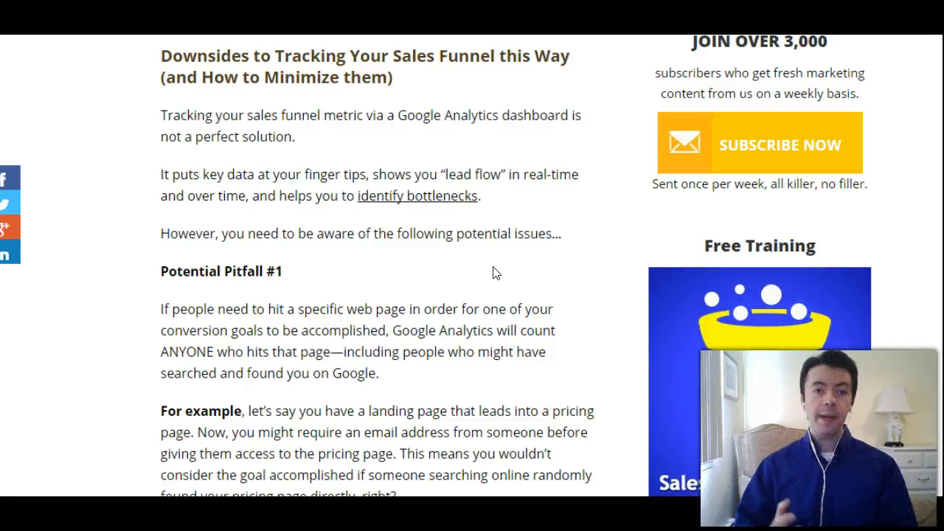
scroll("down", 3)
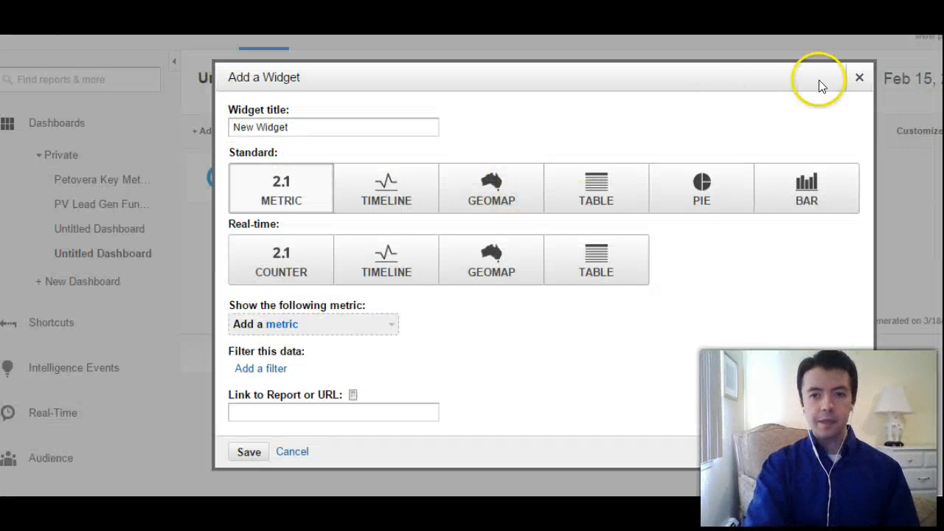
Close the Add a Widget dialog, leaving Untitled Dashboard without widgets
left_click(859, 76)
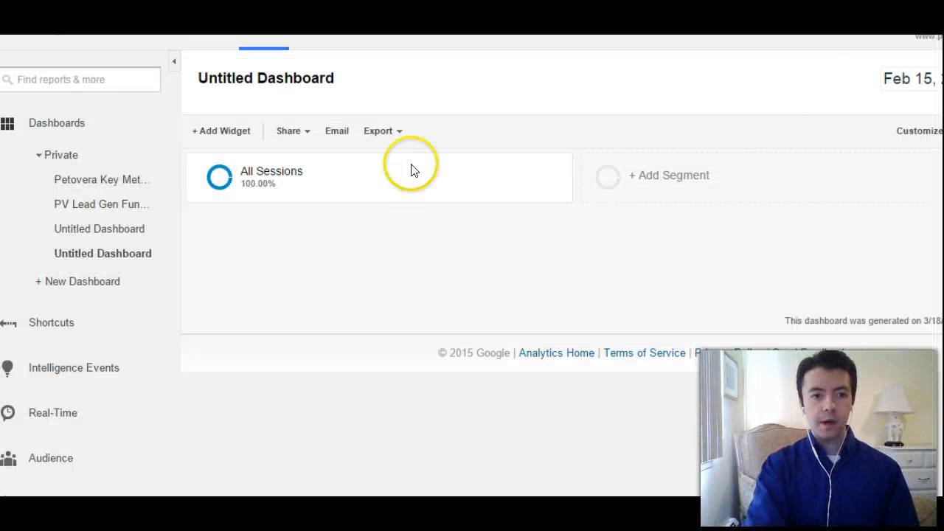
left_click(101, 179)
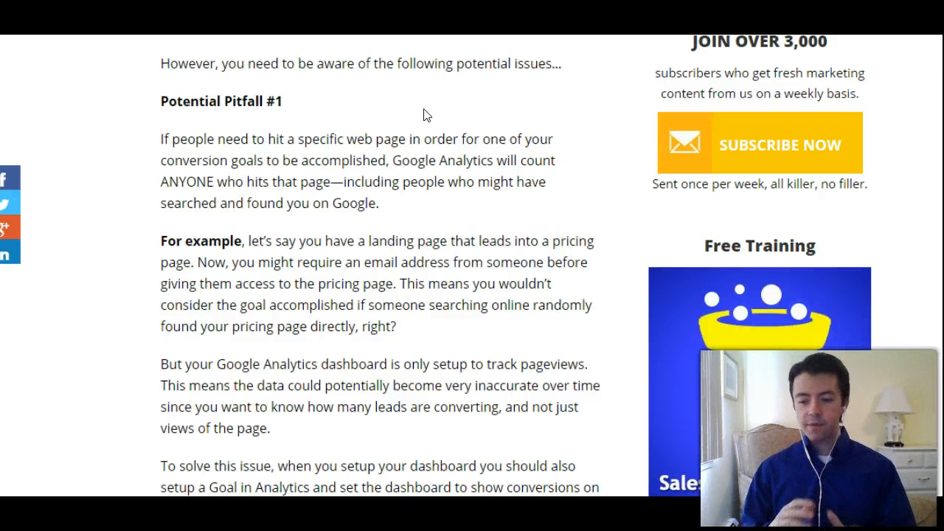
mouse_move(498, 308)
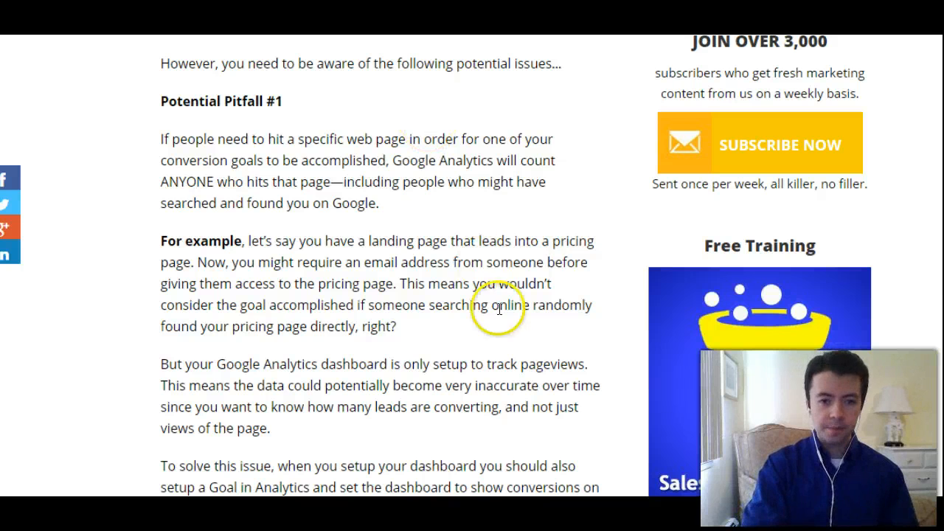
Scroll to the goal screenshot showing destination, 100 USD value and funnel on
scroll("down", 3)
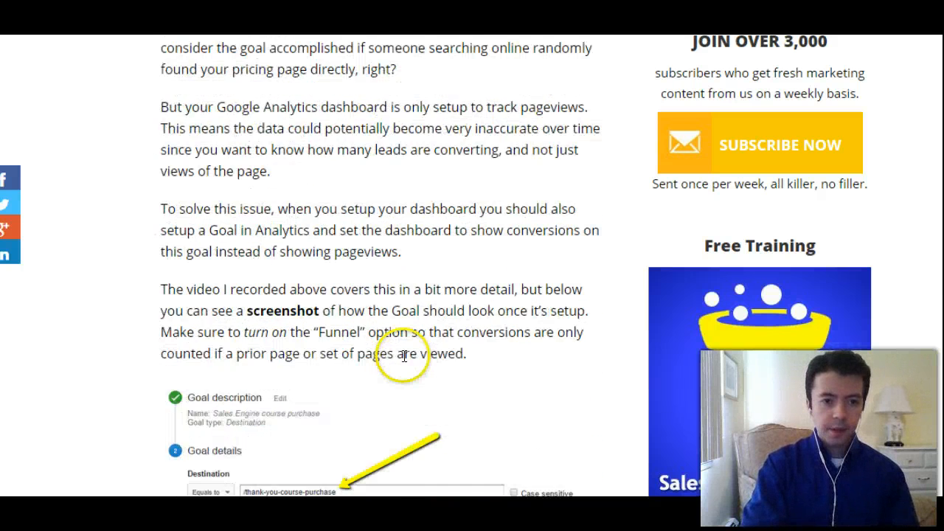
scroll("down", 3)
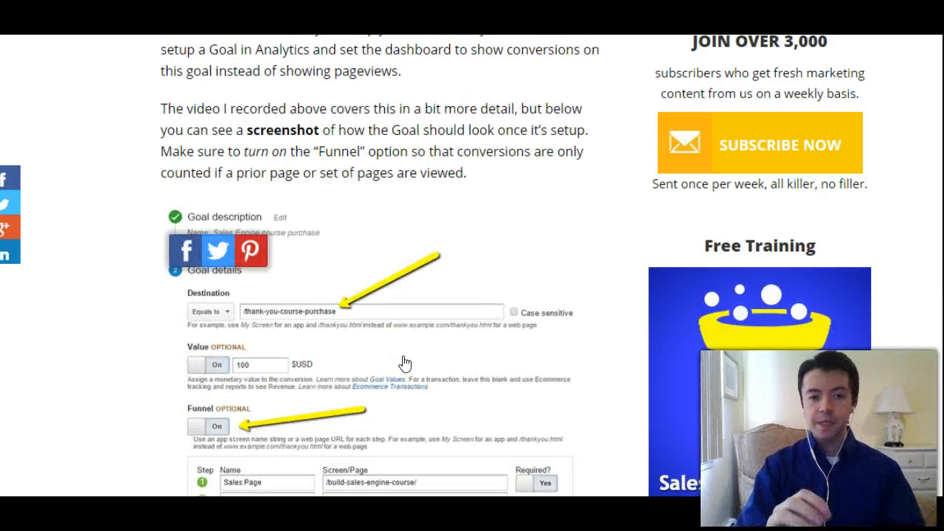
scroll("down", 3)
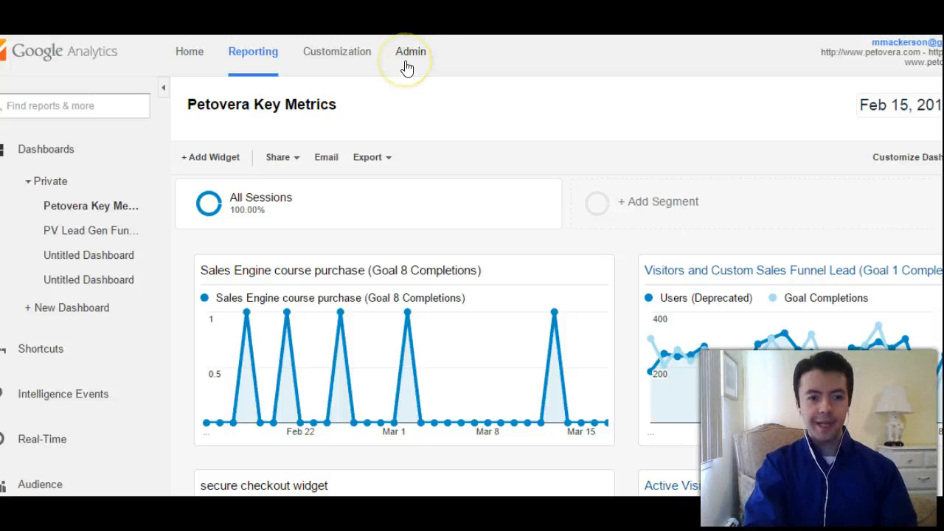
left_click(410, 52)
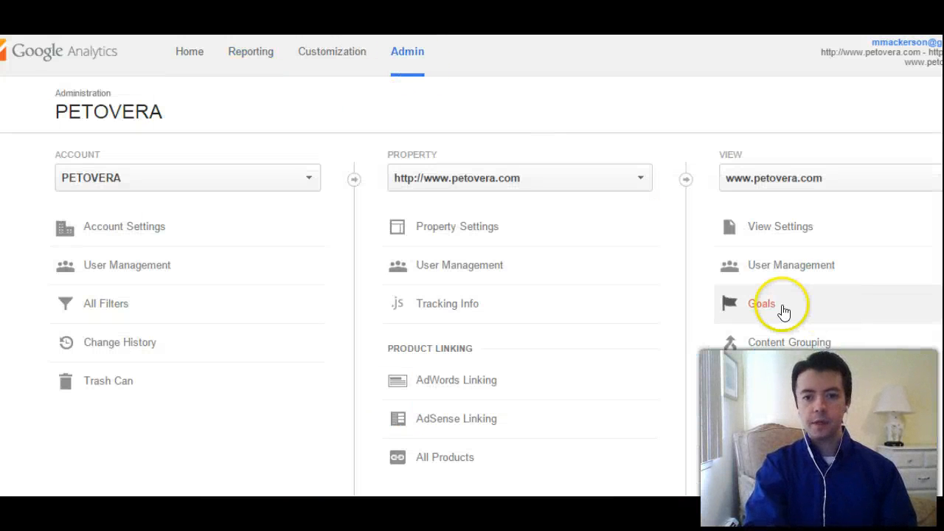
left_click(762, 303)
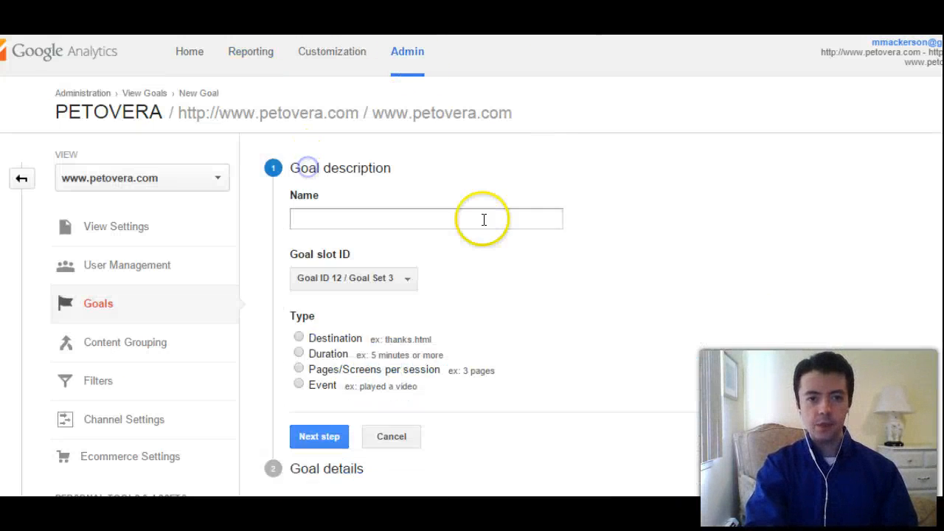
type("test")
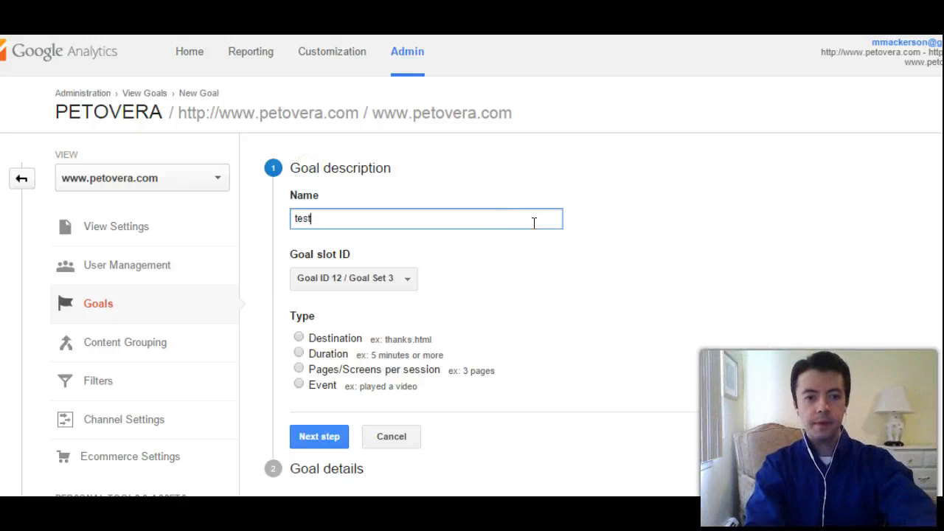
left_click(299, 337)
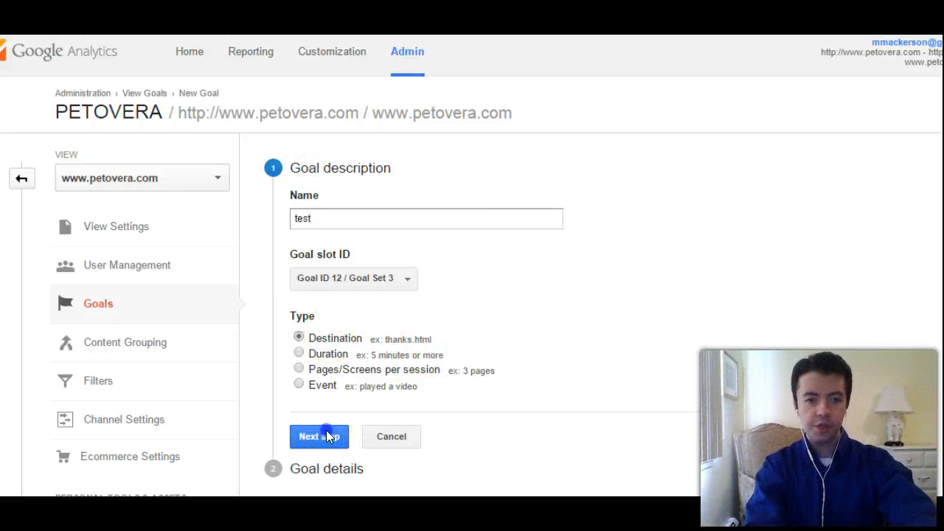
Set the goal's destination page to /thank-you-test
left_click(314, 436)
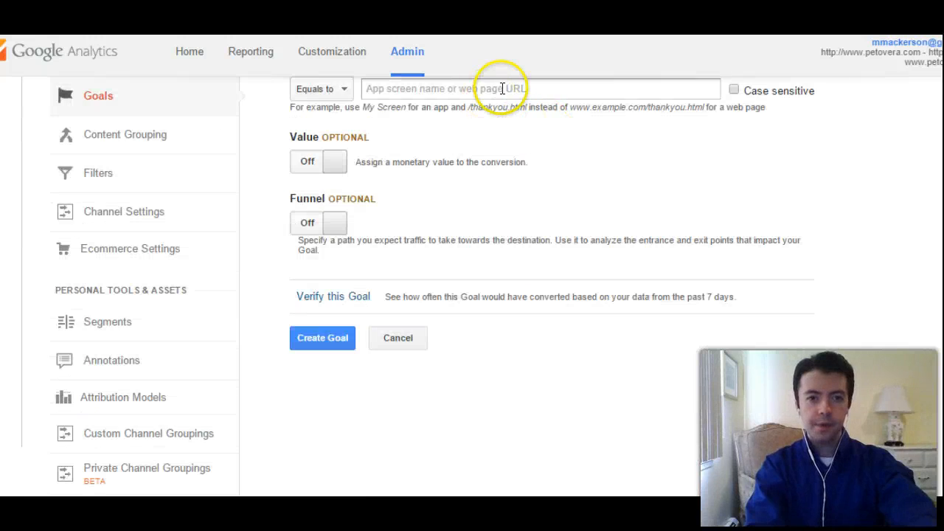
scroll("up", 3)
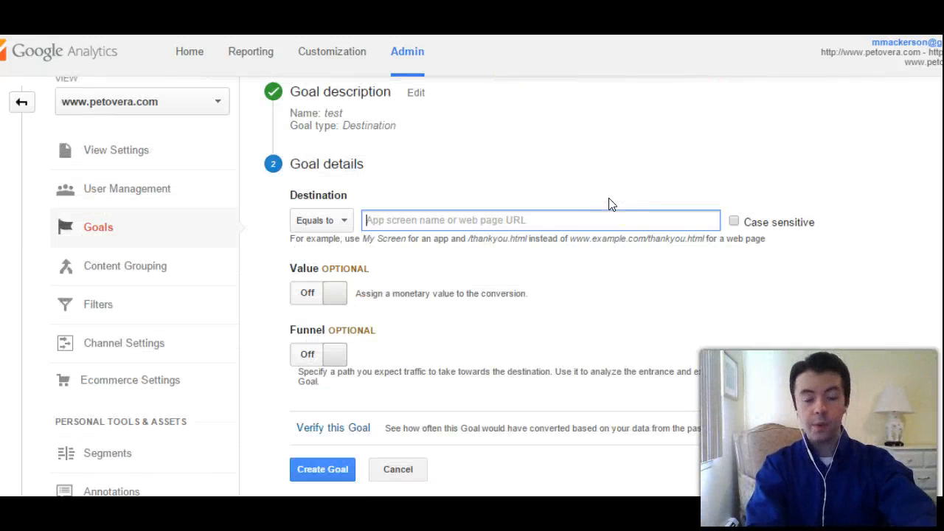
left_click(539, 220)
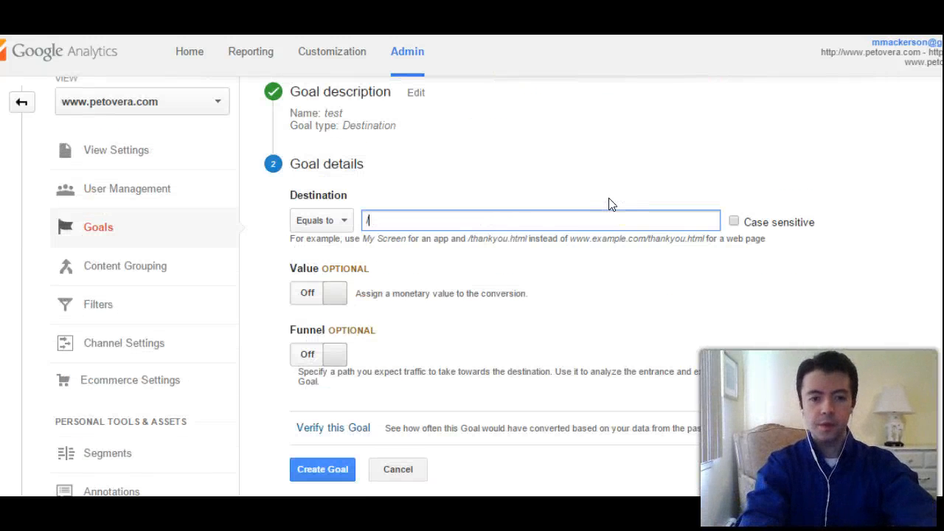
type("/thank-you-te")
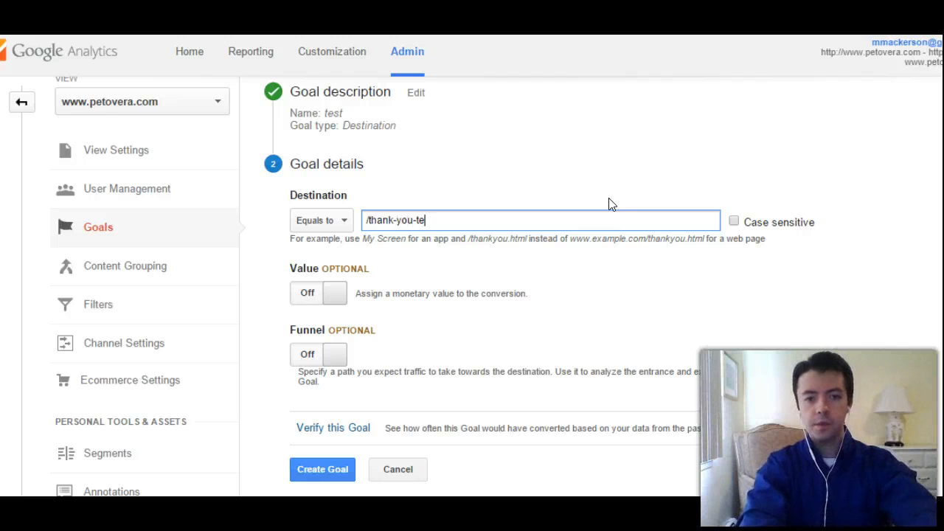
type("st")
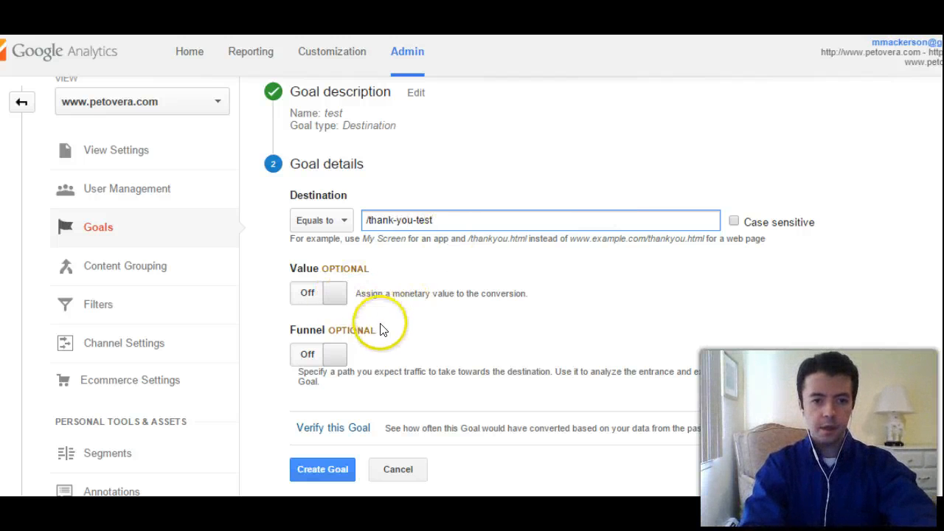
Turn on Value and Funnel, adding /pre-thank-you-landing-page as funnel step 1
left_click(317, 293)
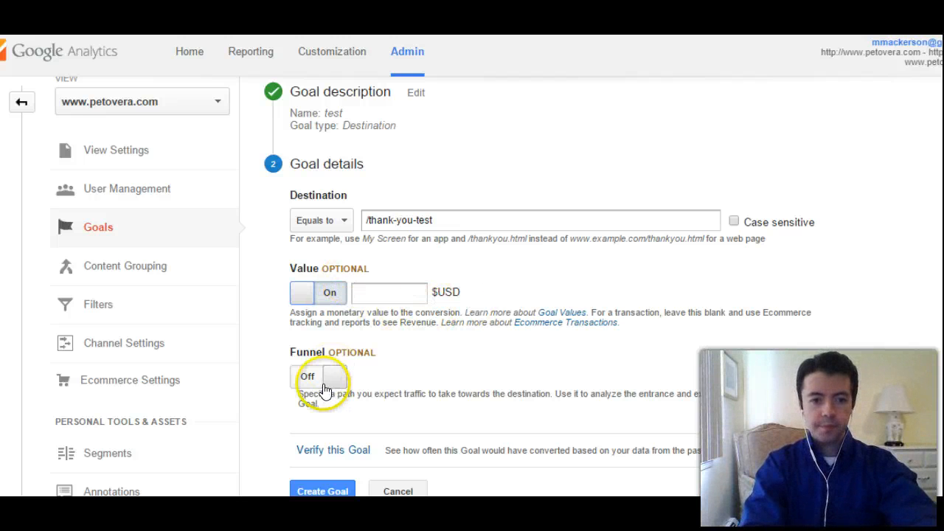
left_click(319, 376)
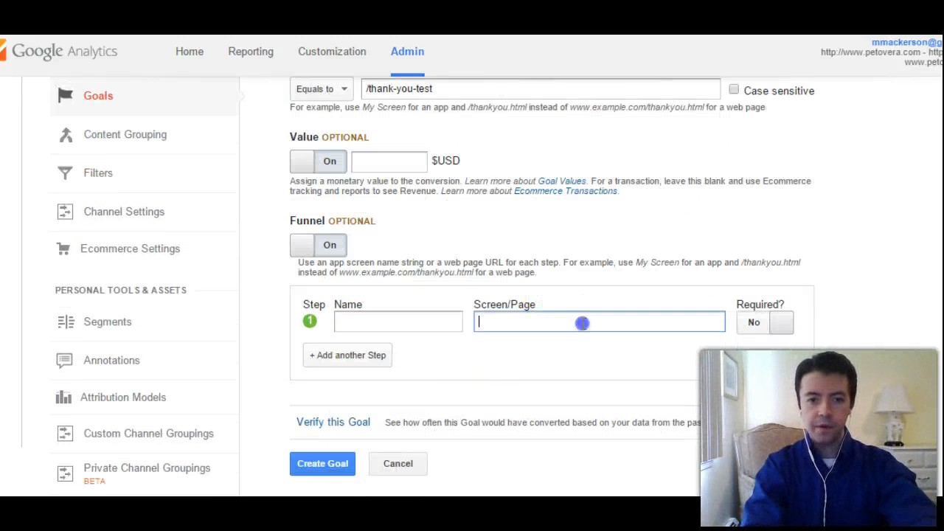
type("/pre-t")
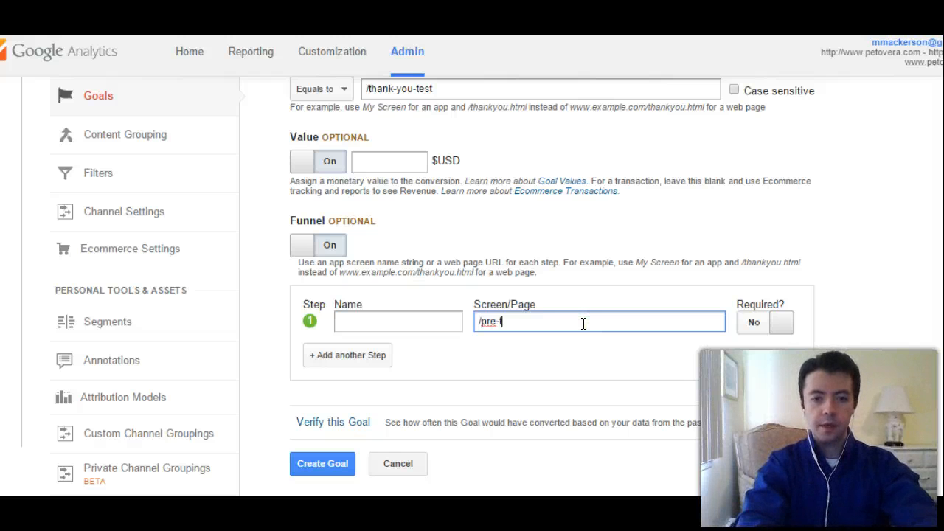
type("hank-you-landing")
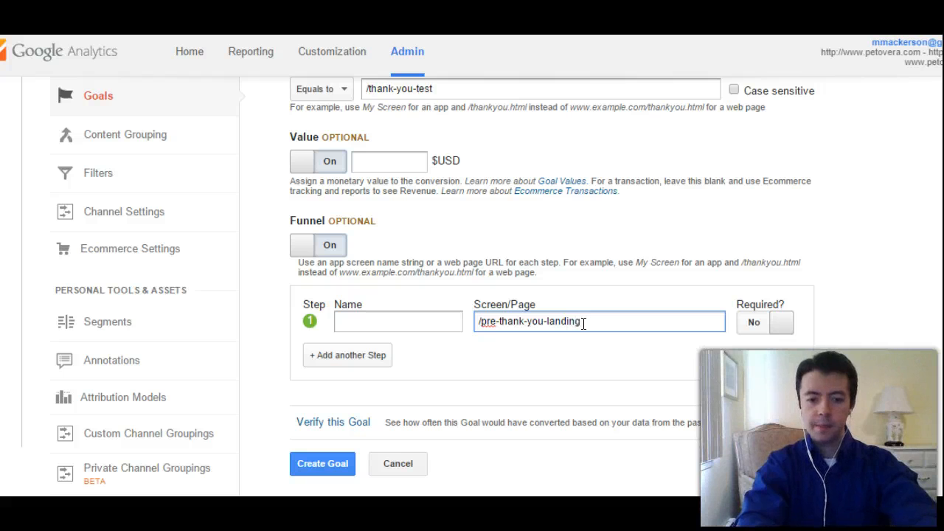
type("-page")
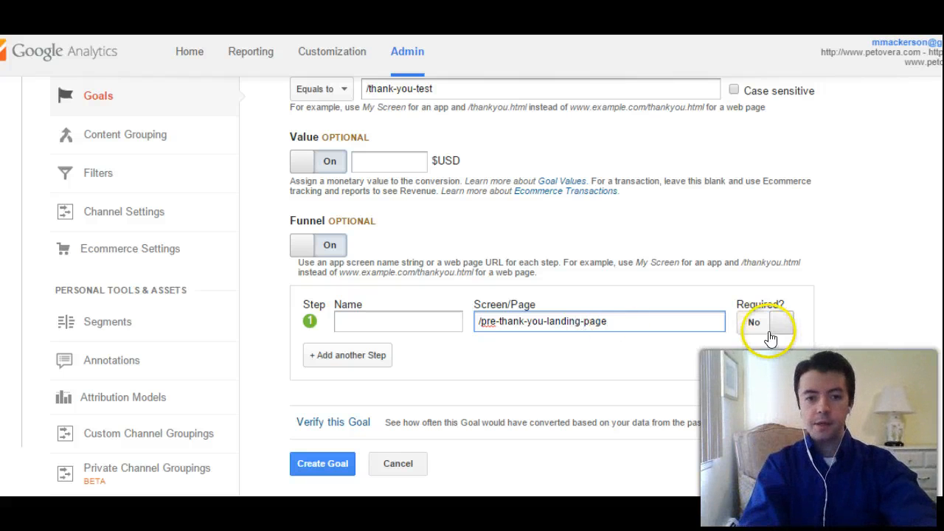
left_click(764, 322)
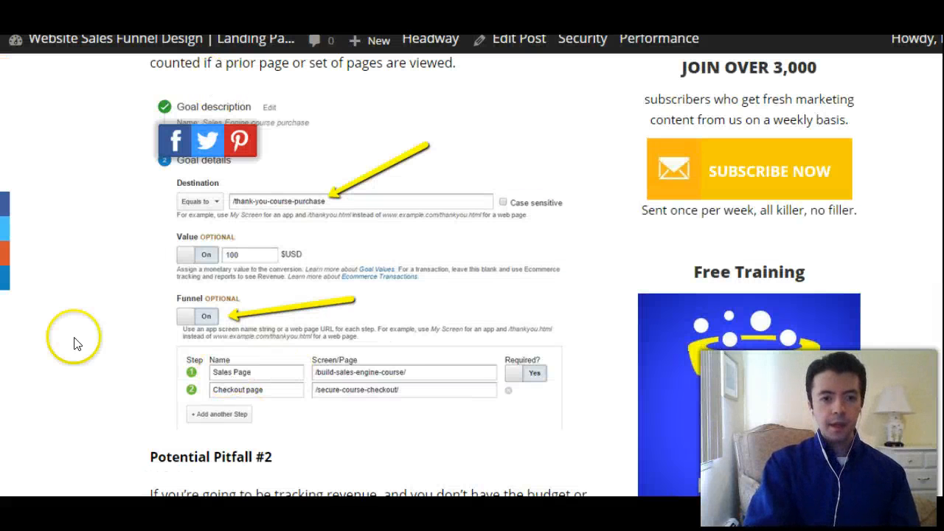
Scroll the Petovera article down to the Potential Pitfall #2 section on revenue-tracking limits
scroll("down", 3)
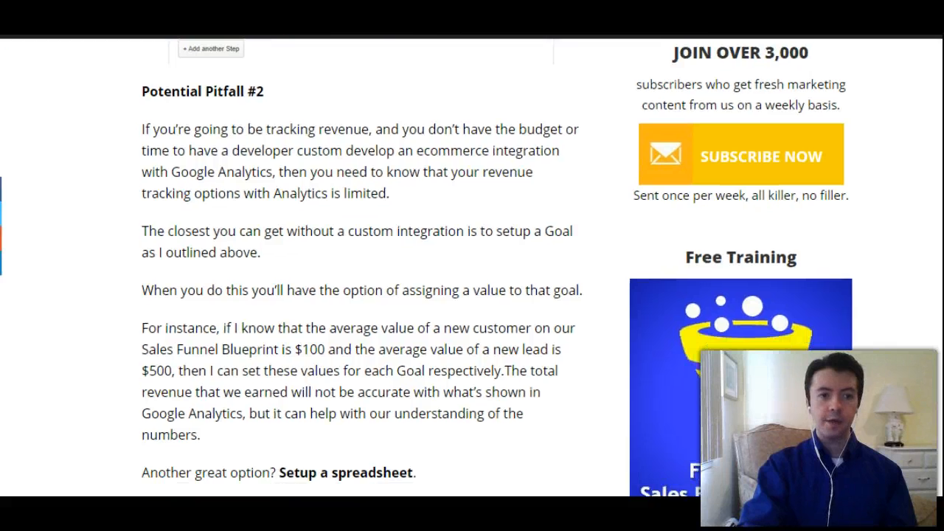
scroll("up", 3)
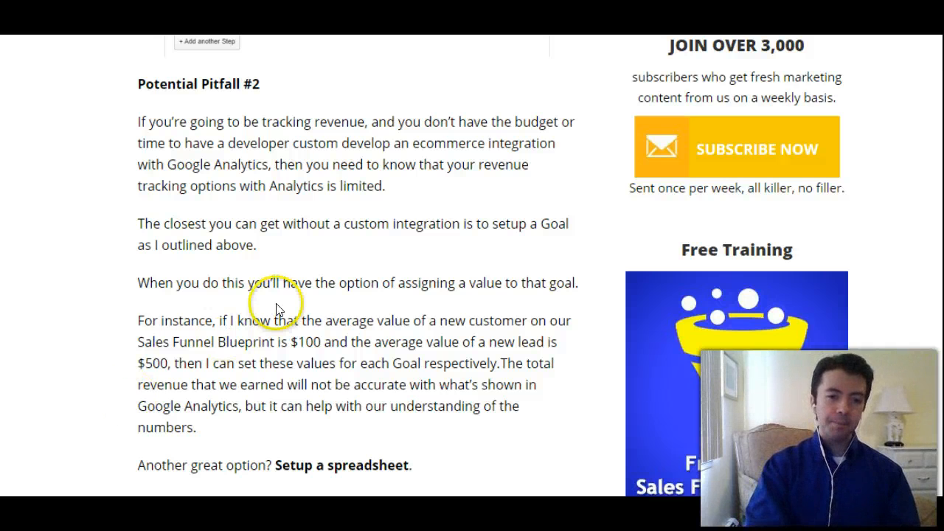
scroll("down", 3)
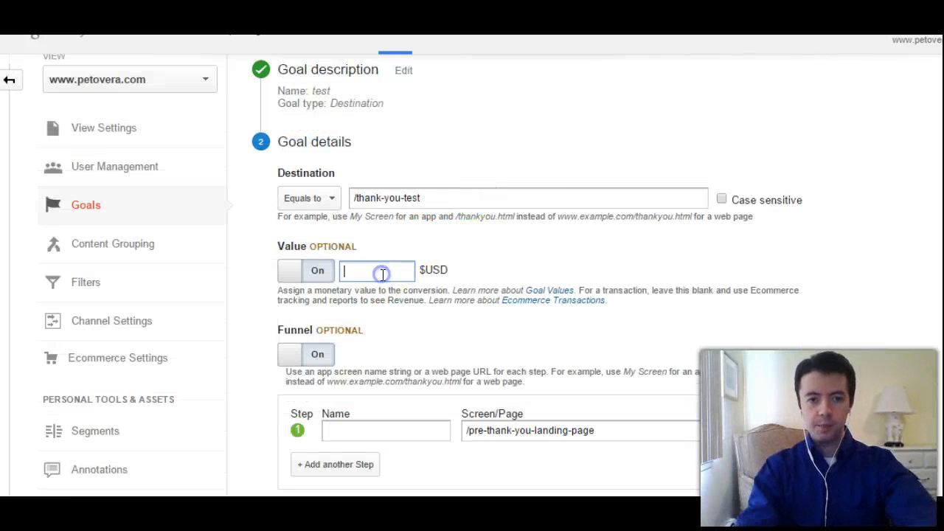
Type the test goal's conversion amount into the $USD Value field (entries 10, 0, 500, 0)
type("10")
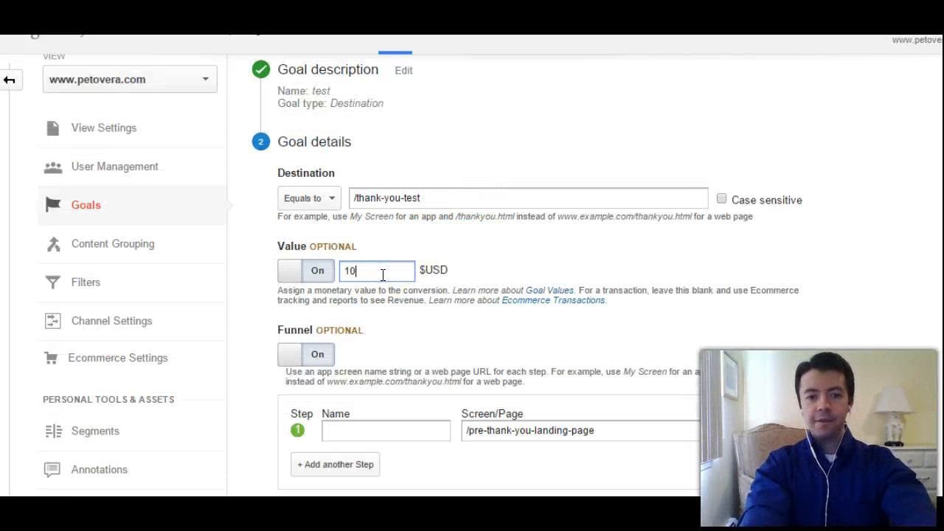
type("0")
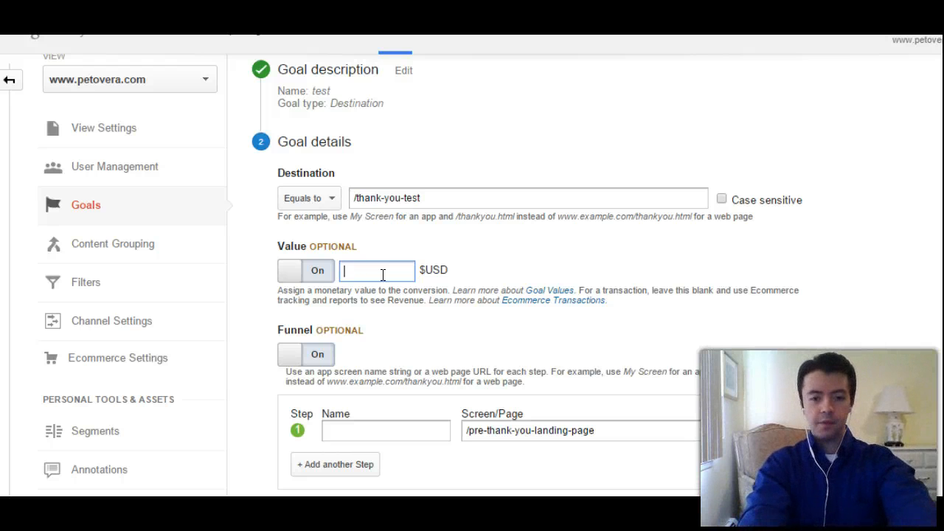
type("500")
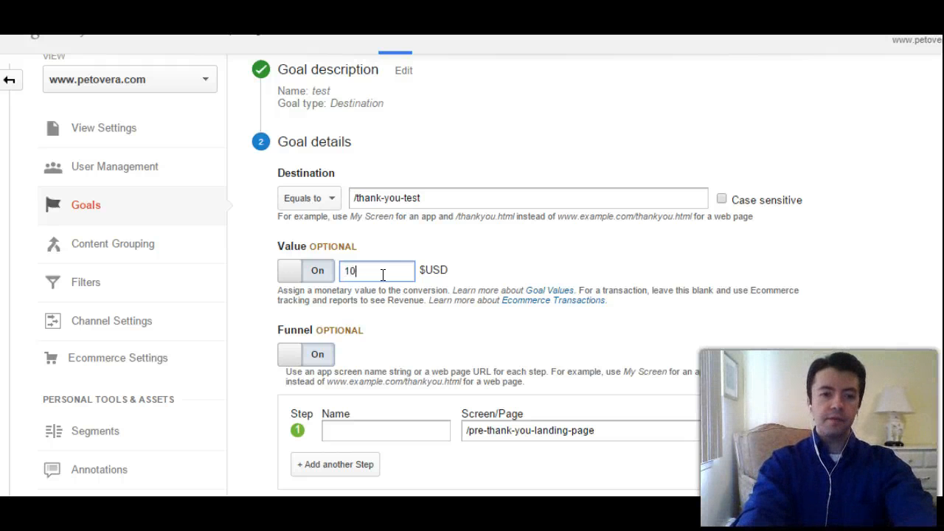
type("0")
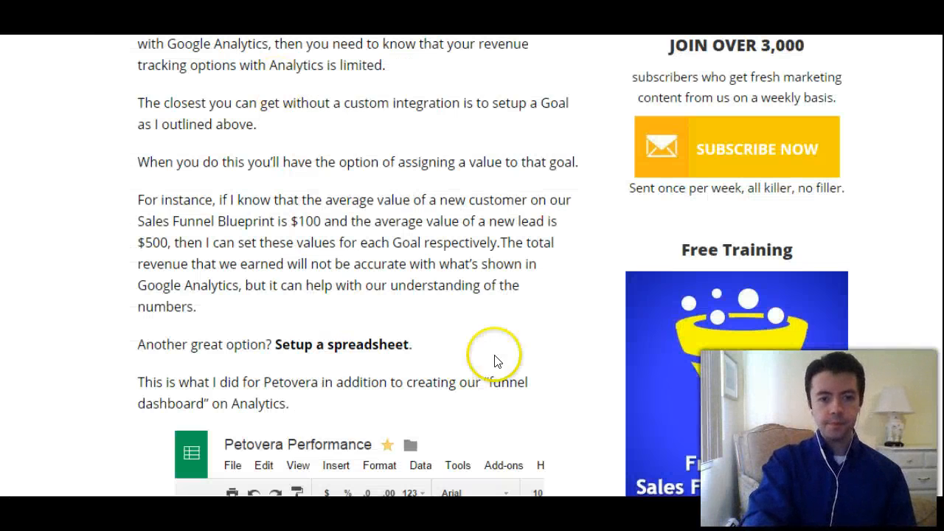
Scroll past the Petovera Performance spreadsheet screenshot to the Conclusion heading and bullets
scroll("down", 3)
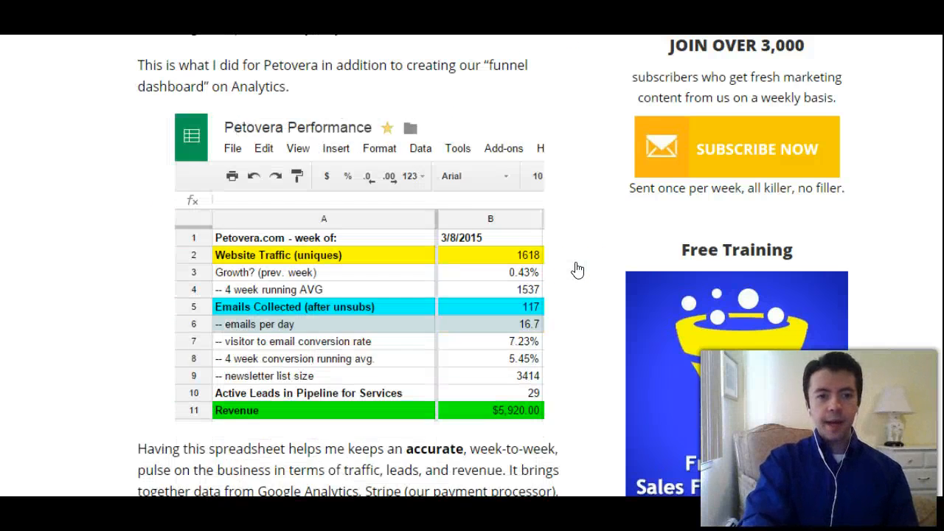
scroll("up", 3)
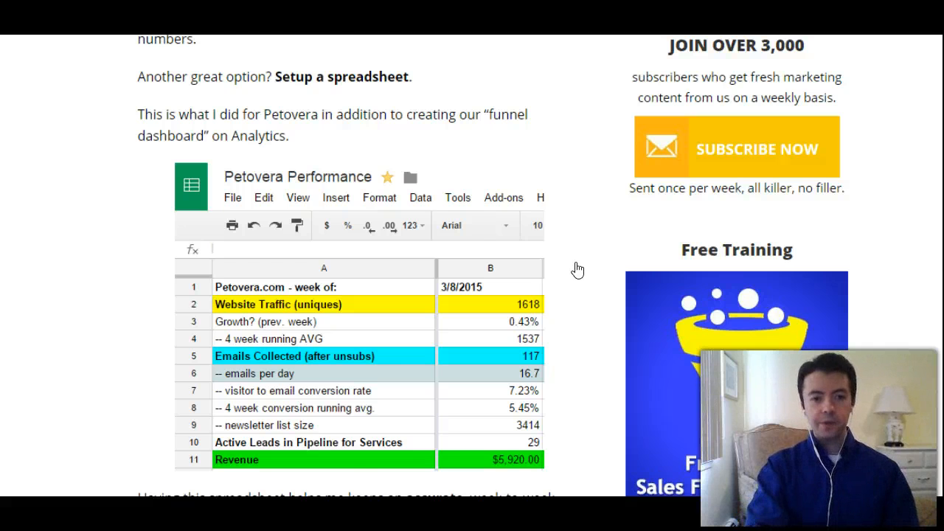
scroll("down", 3)
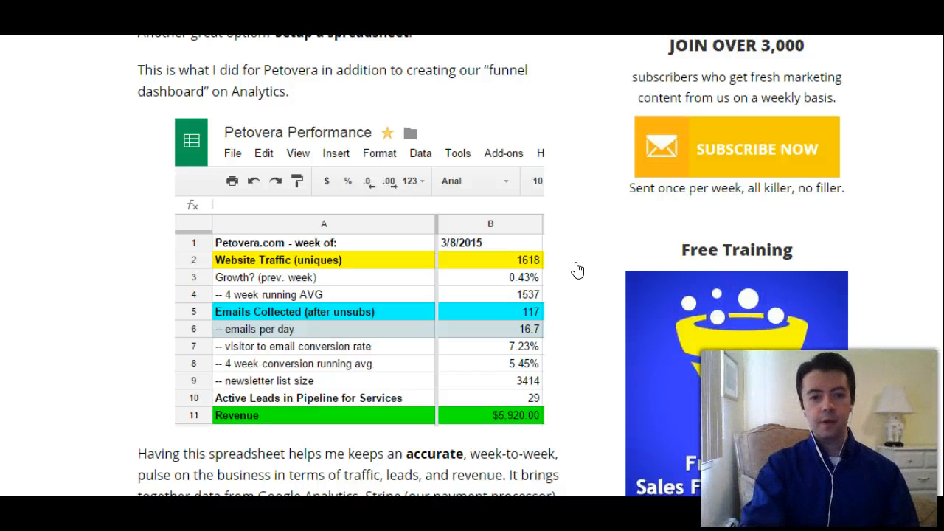
scroll("down", 3)
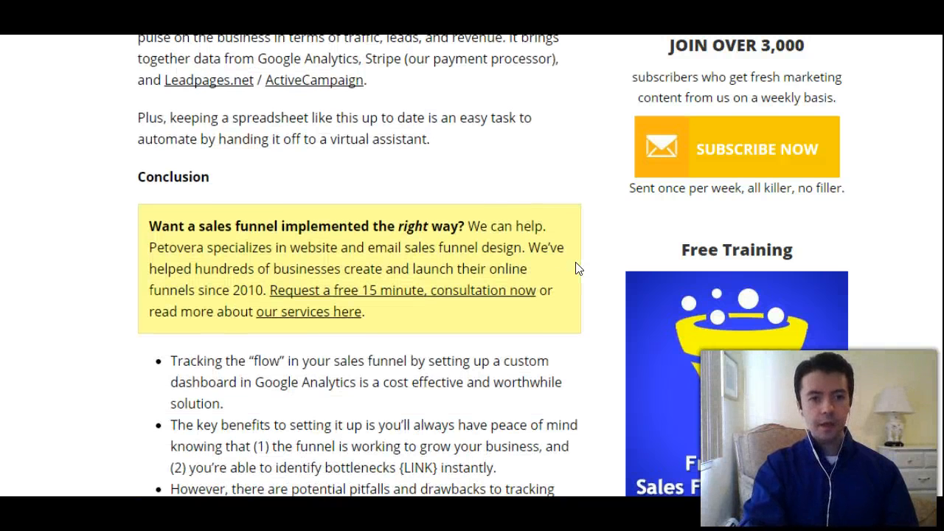
scroll("down", 3)
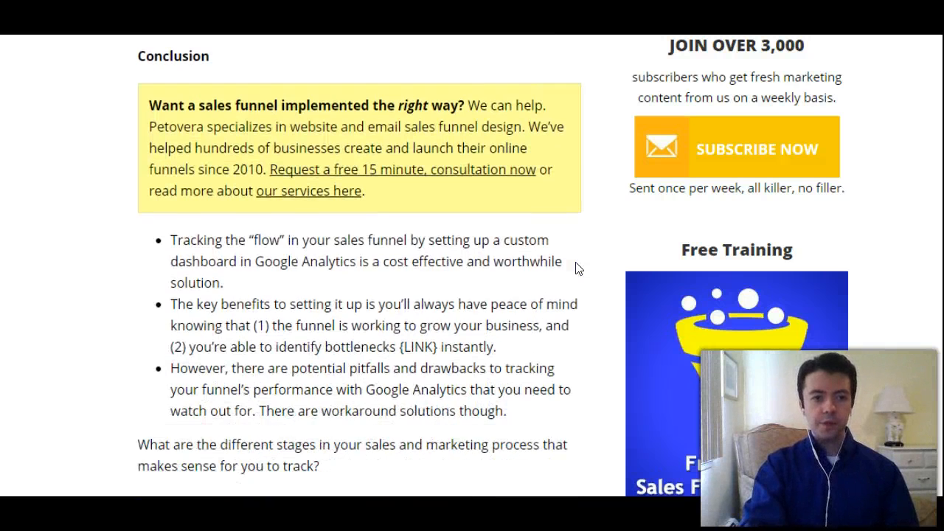
scroll("up", 3)
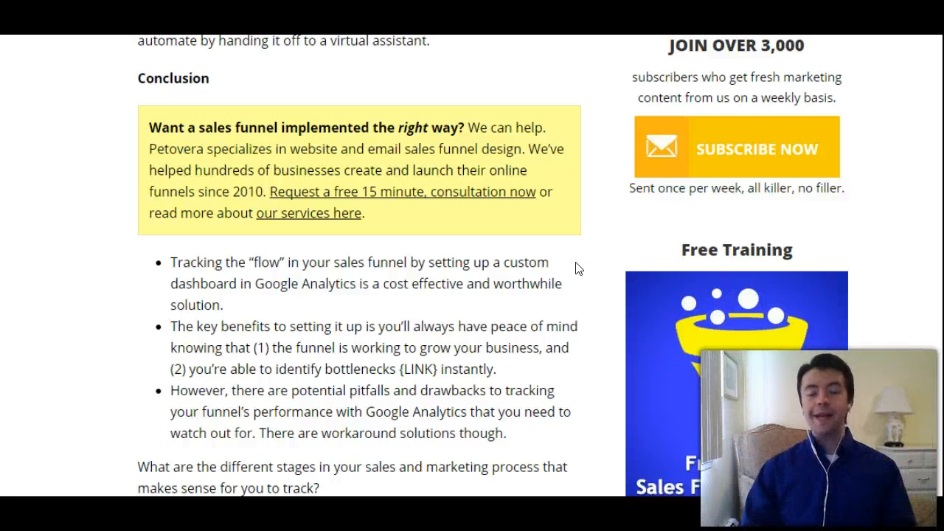